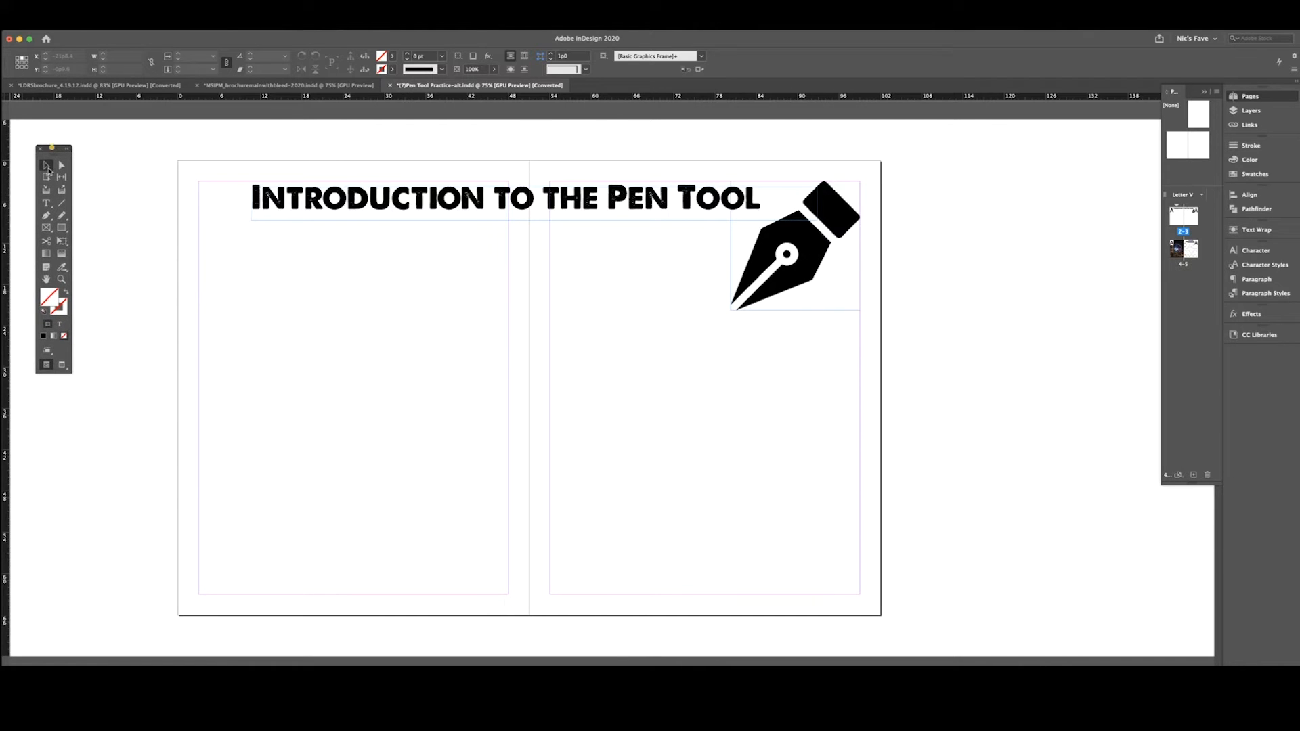
mouse_move(44, 212)
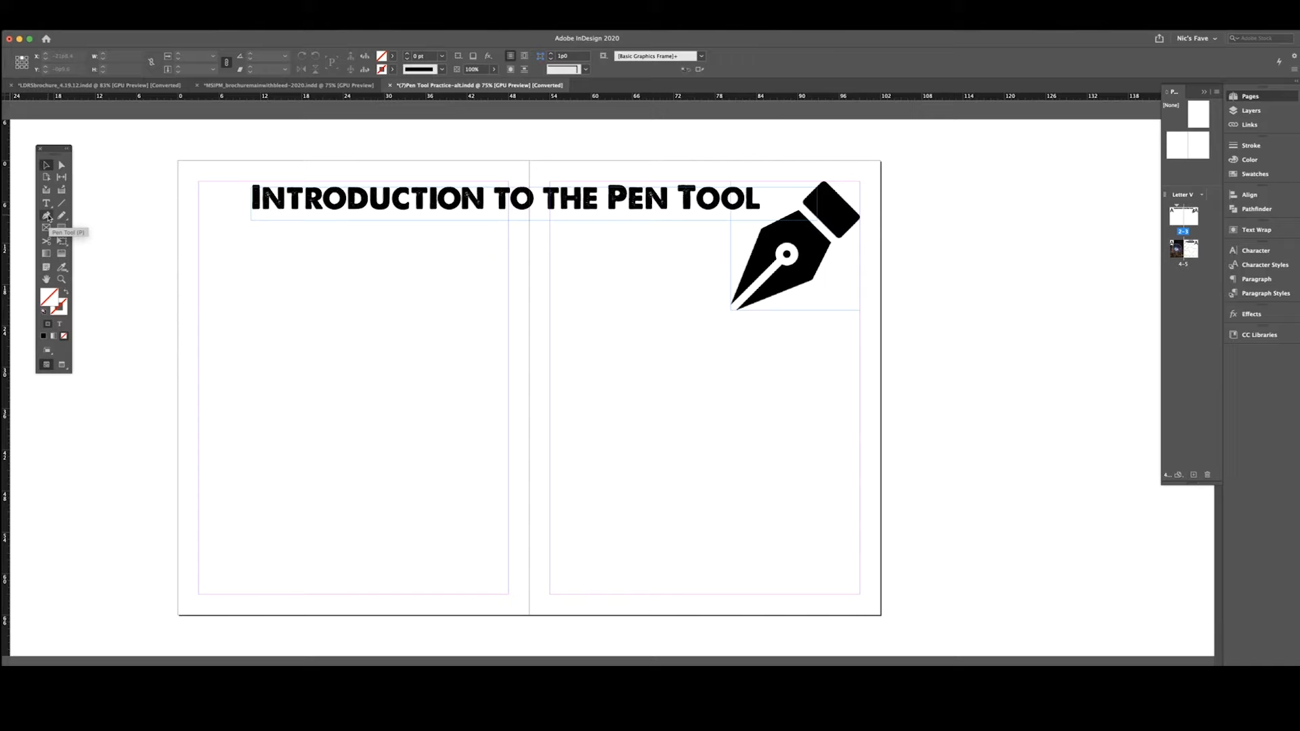
Reveal the path-drawing tool group to pick the Pen Tool.
left_click(46, 225)
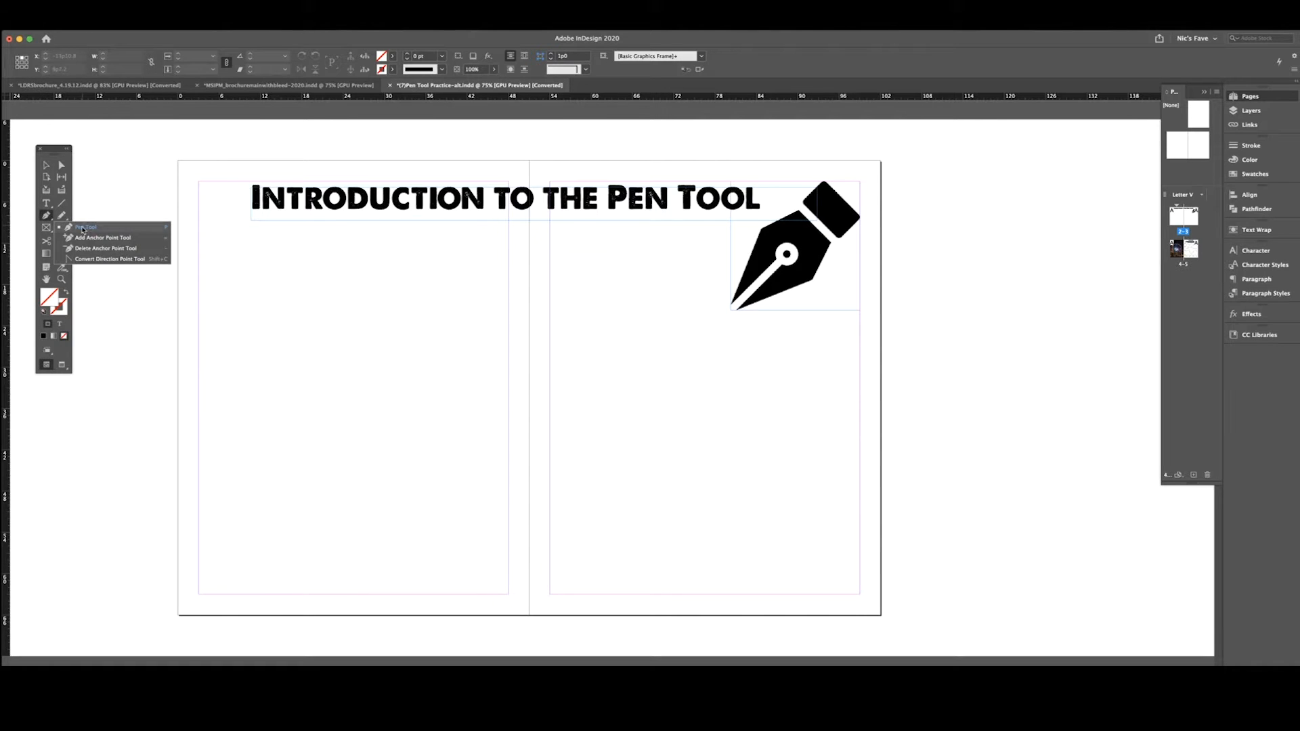
mouse_move(92, 237)
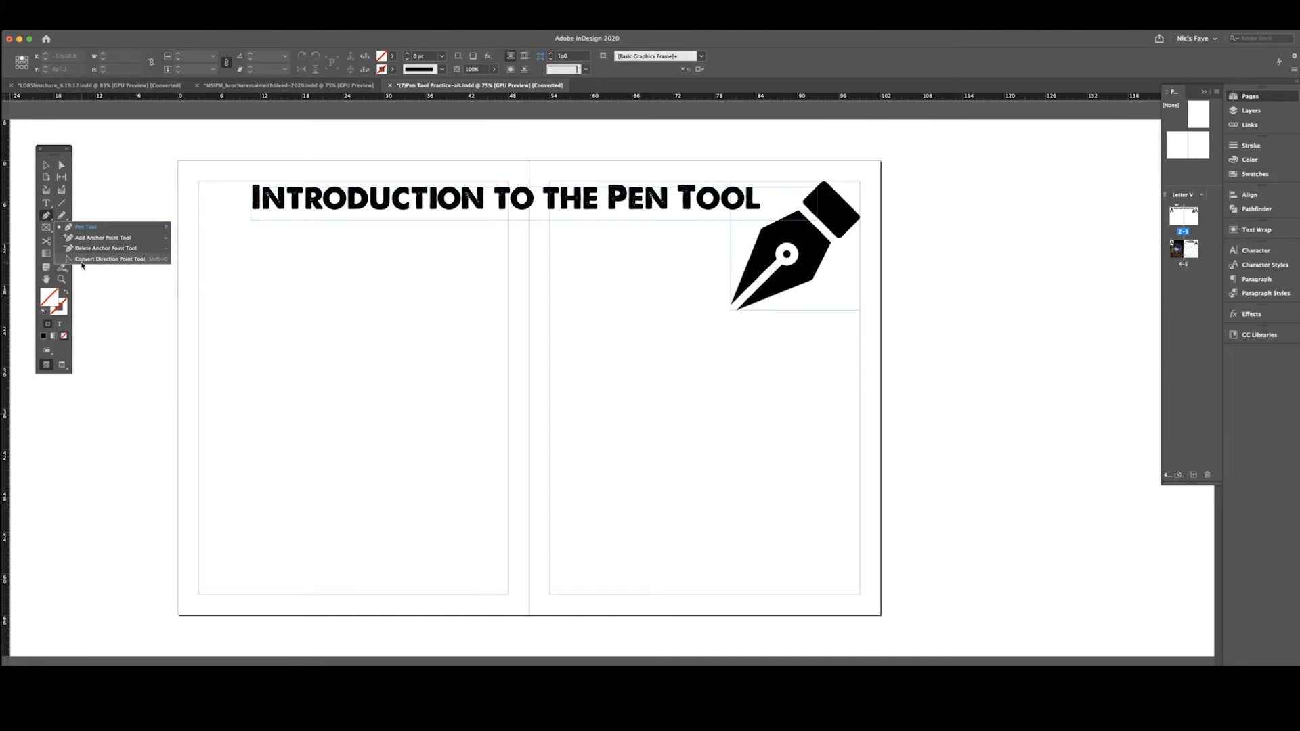
mouse_move(143, 266)
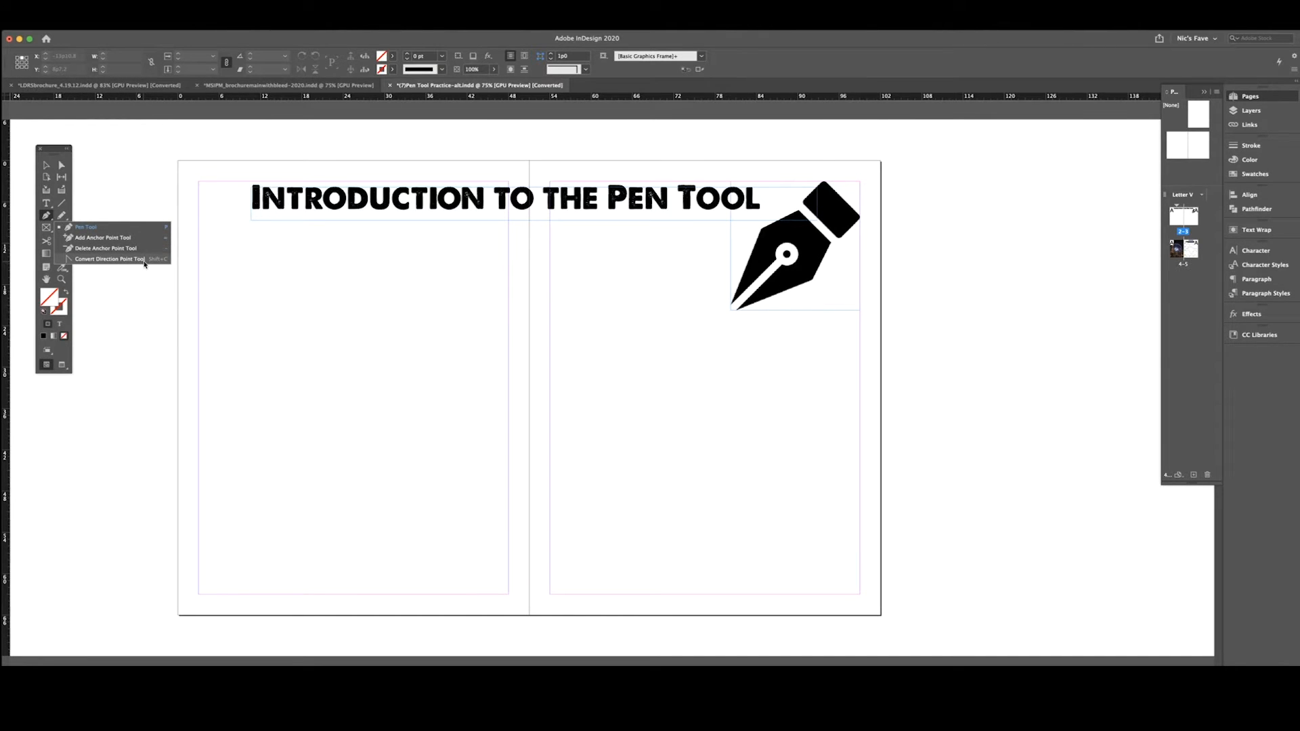
mouse_move(87, 237)
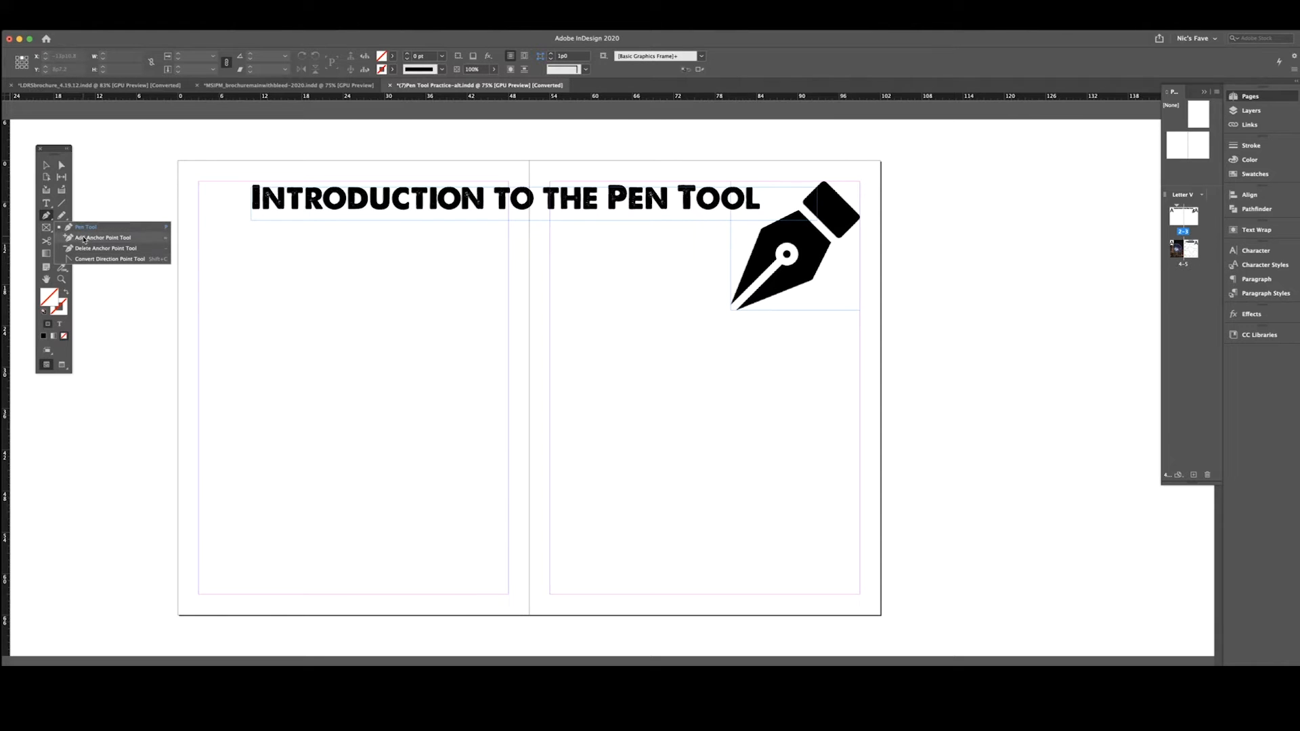
mouse_move(88, 263)
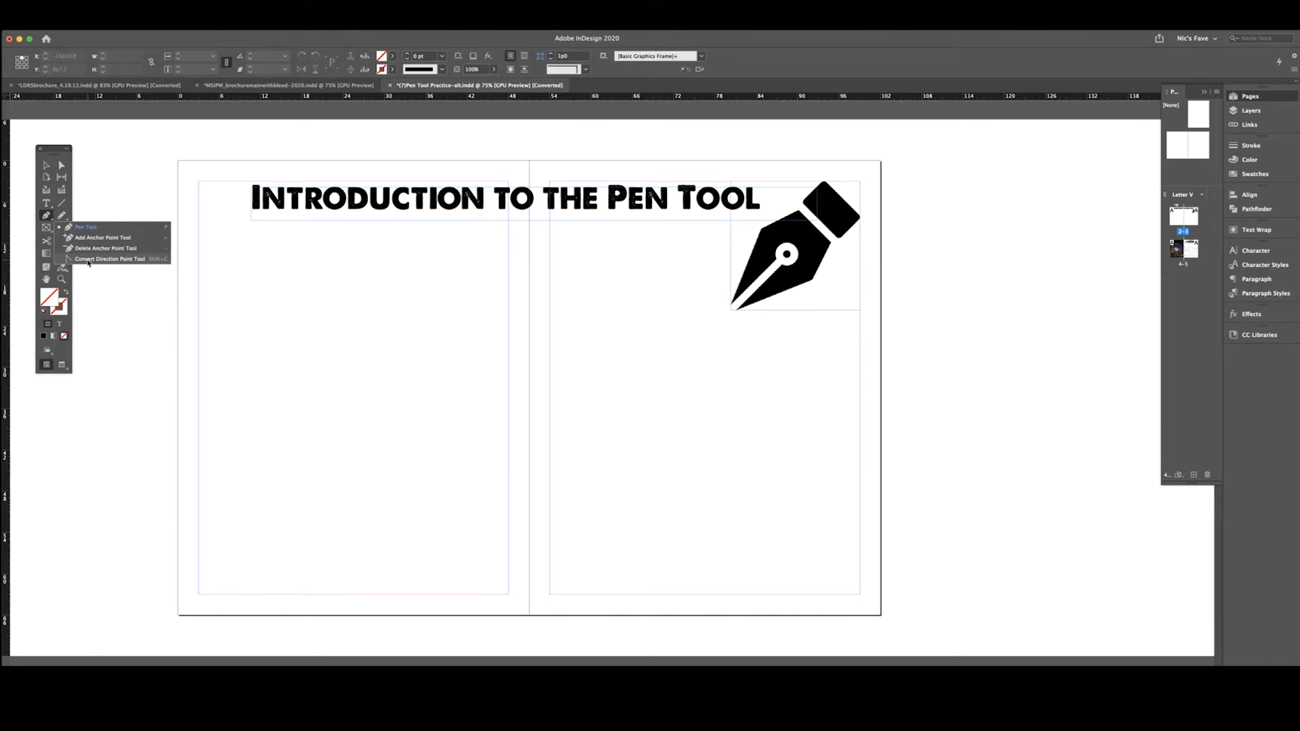
mouse_move(60, 168)
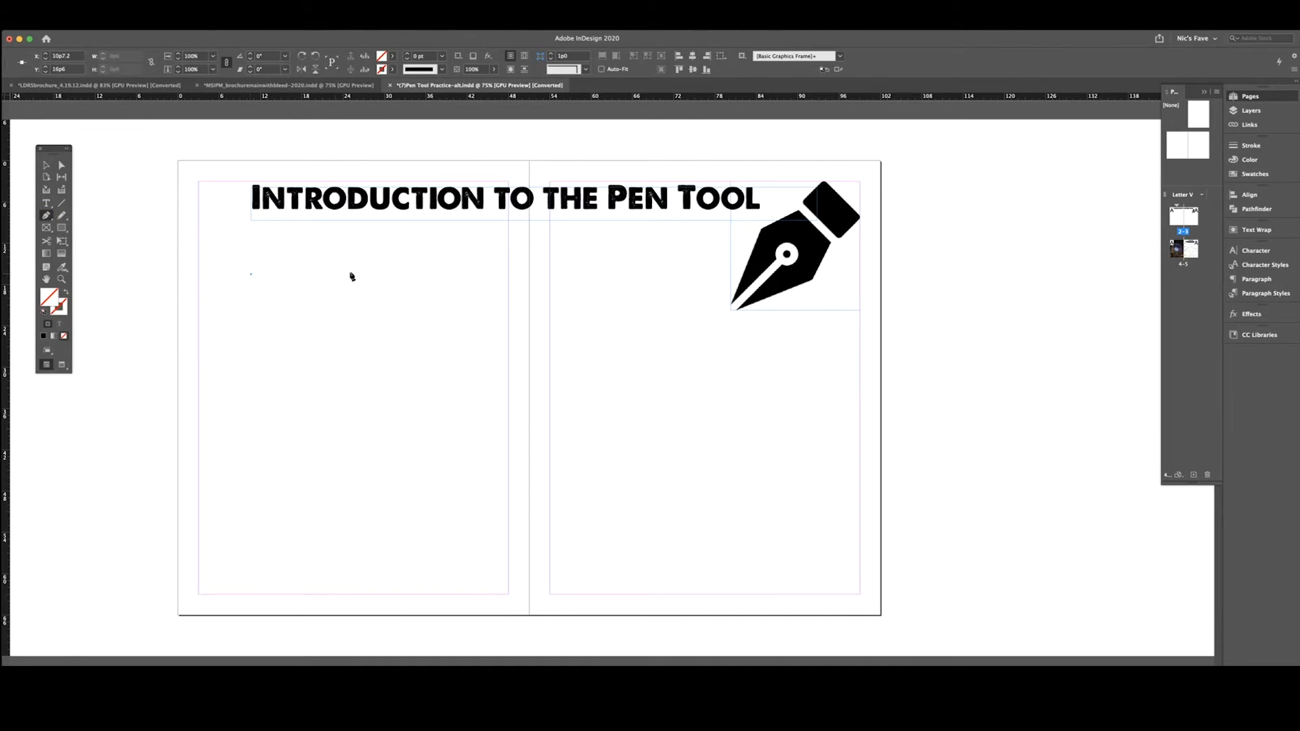
Finish the closed chevron outline on the left page and select it for colouring.
left_click(381, 422)
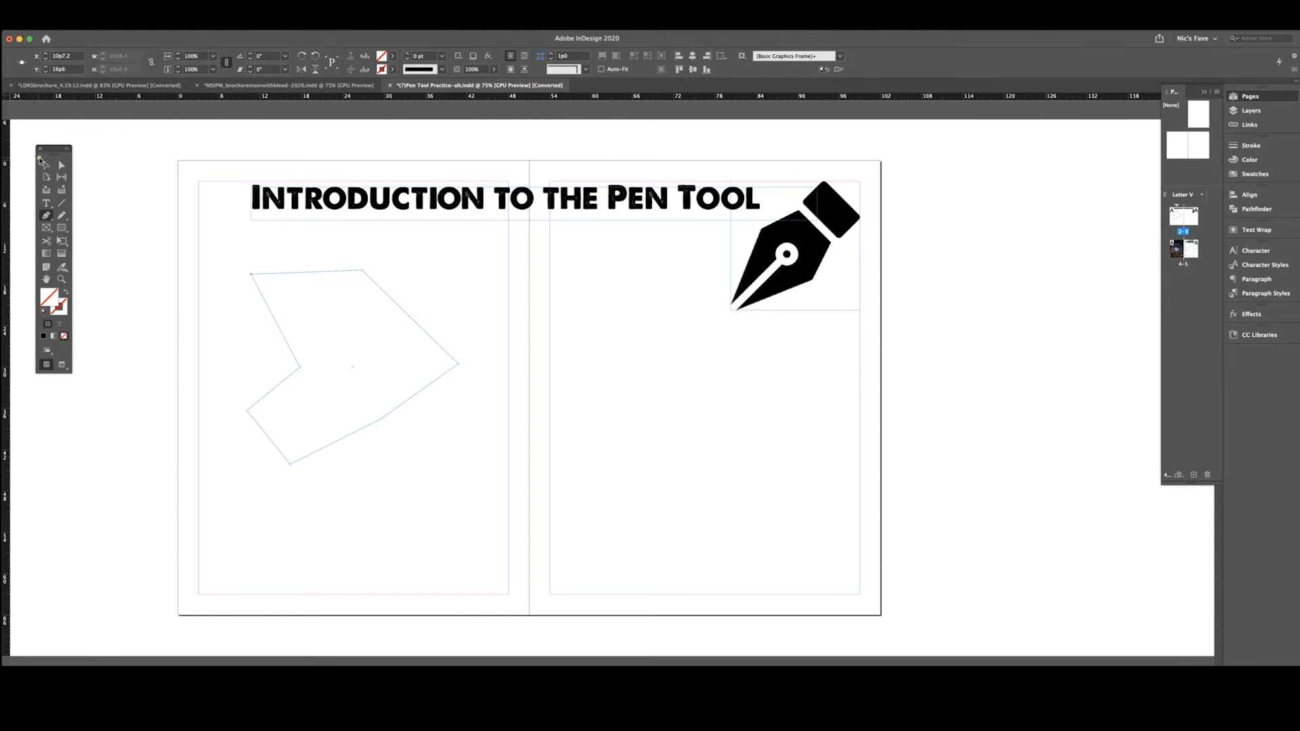
left_click(46, 164)
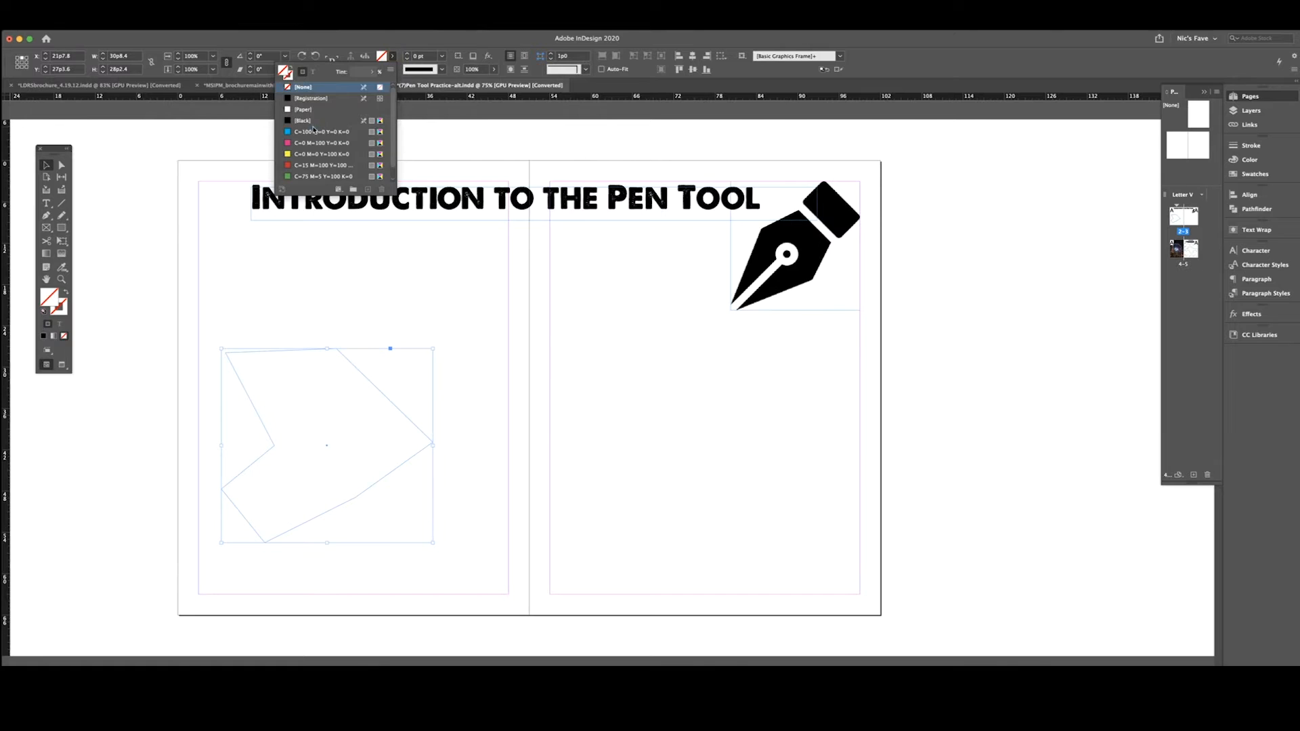
Apply cyan as fill, swap it onto the stroke, and deselect the shape.
left_click(287, 131)
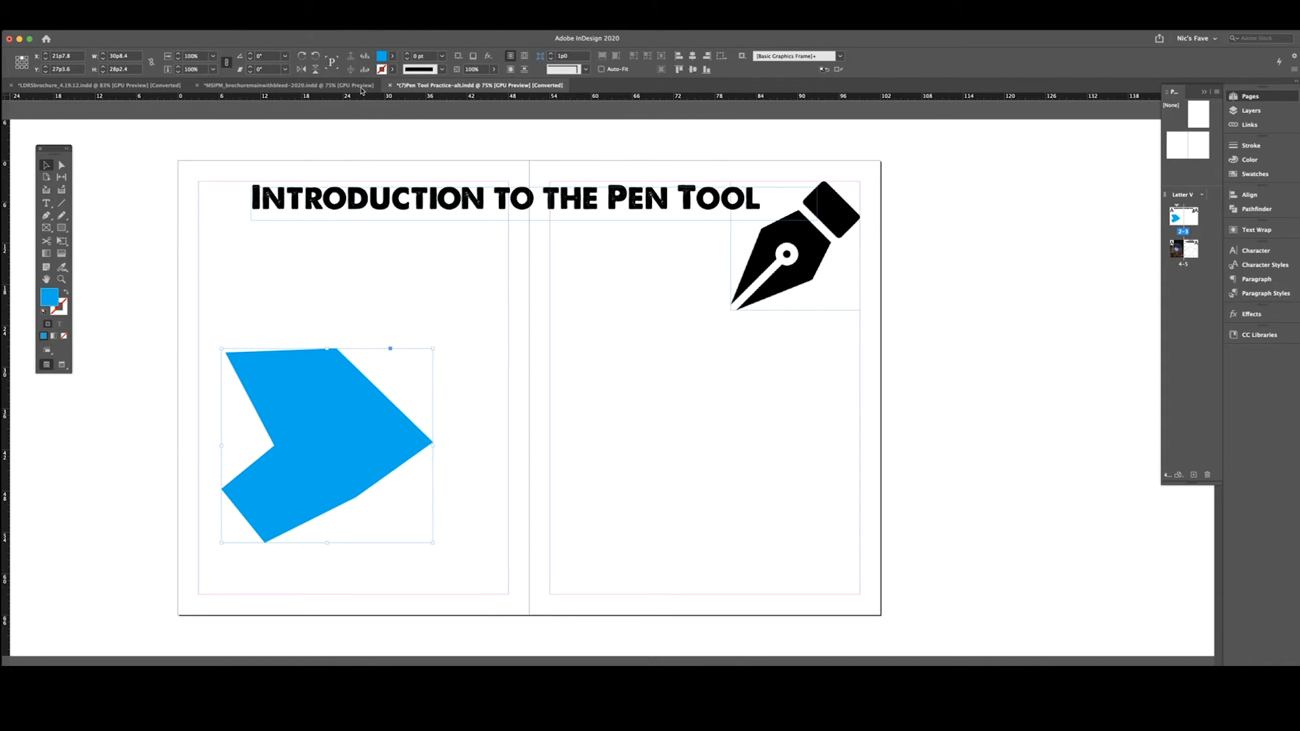
left_click(62, 295)
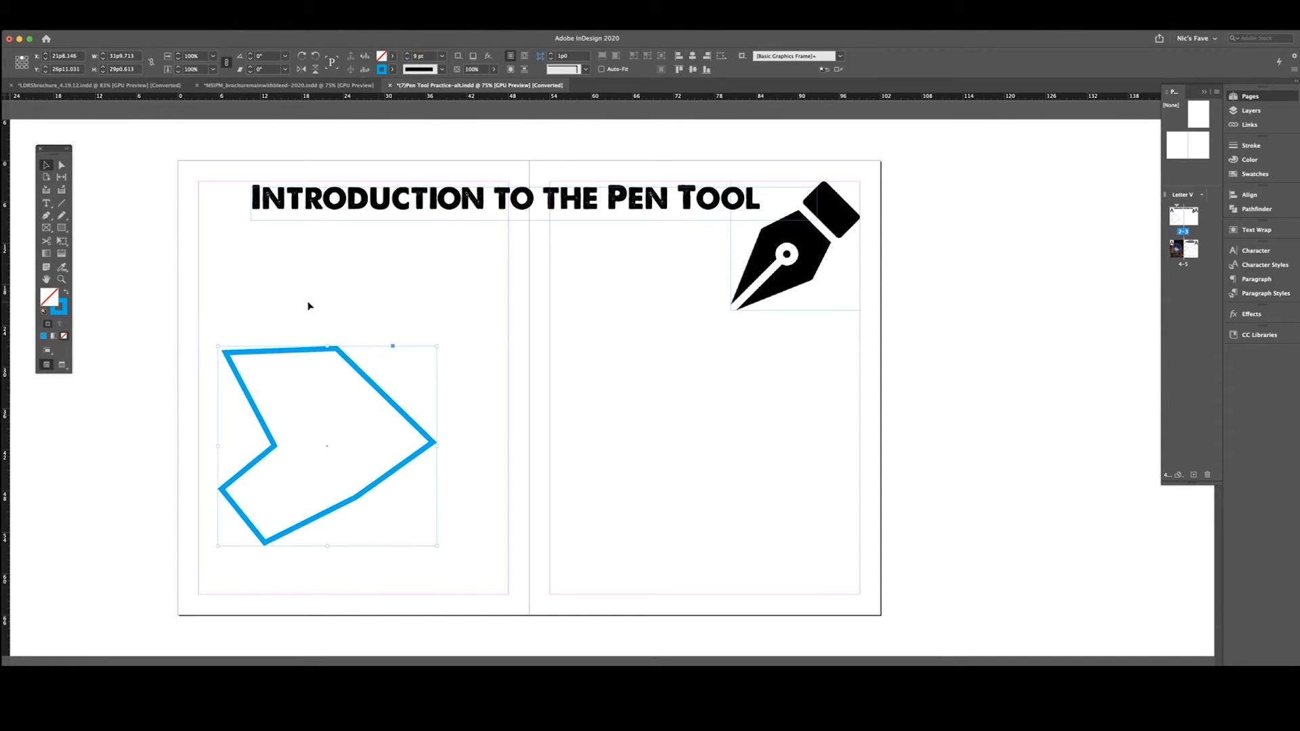
left_click(449, 440)
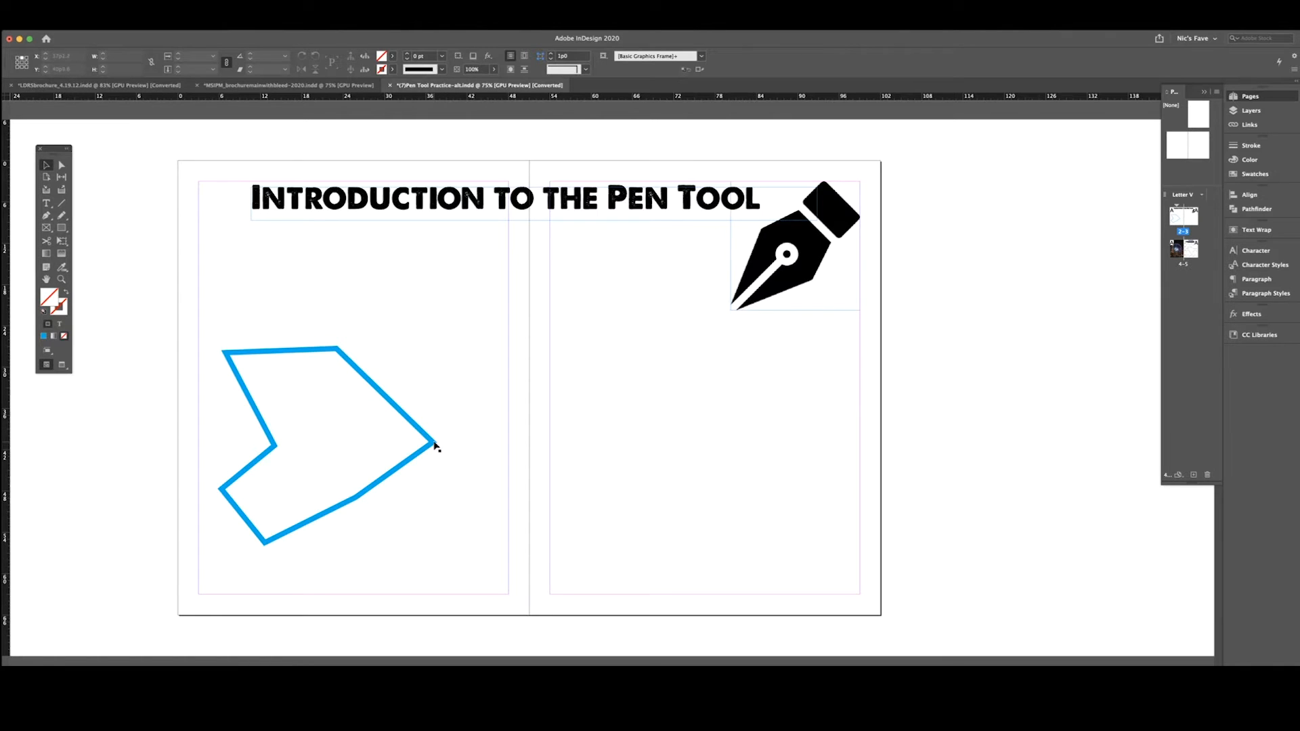
Drag the chevron's right corner outward and remove corner points with the Delete Anchor Point tool.
left_click(65, 168)
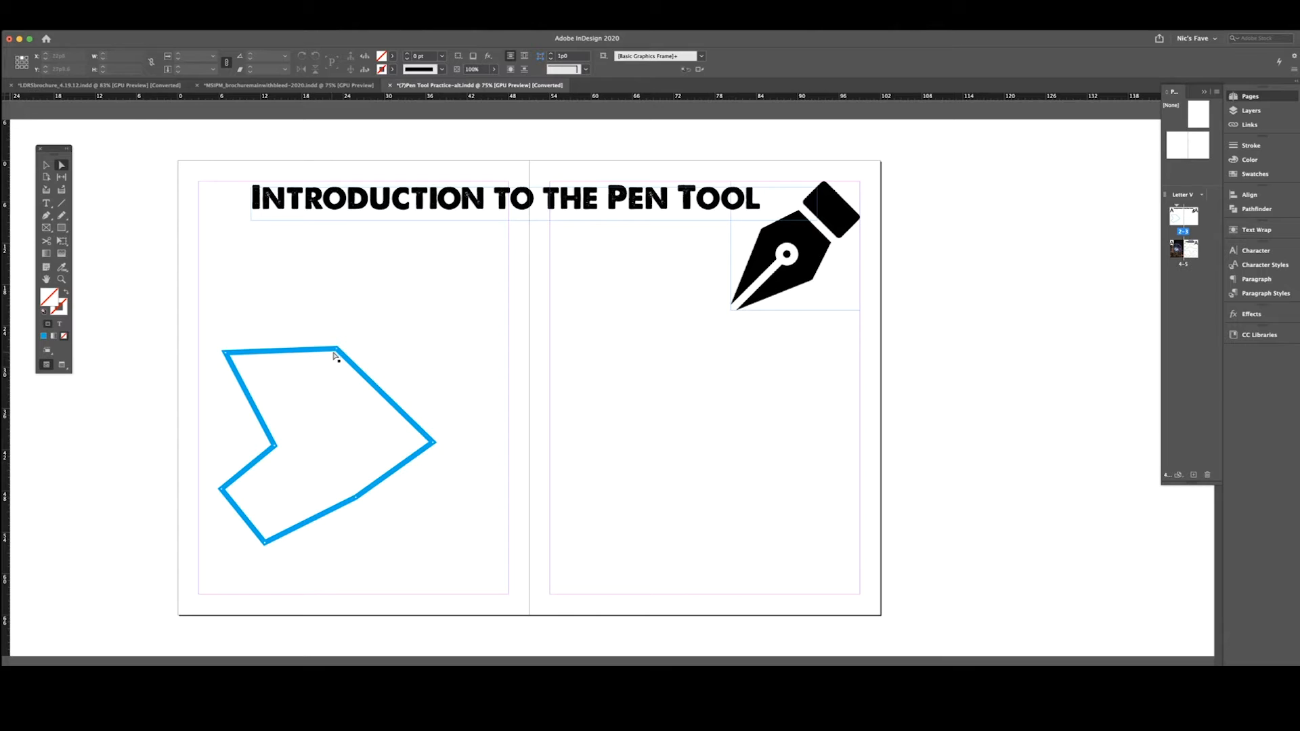
left_click(333, 357)
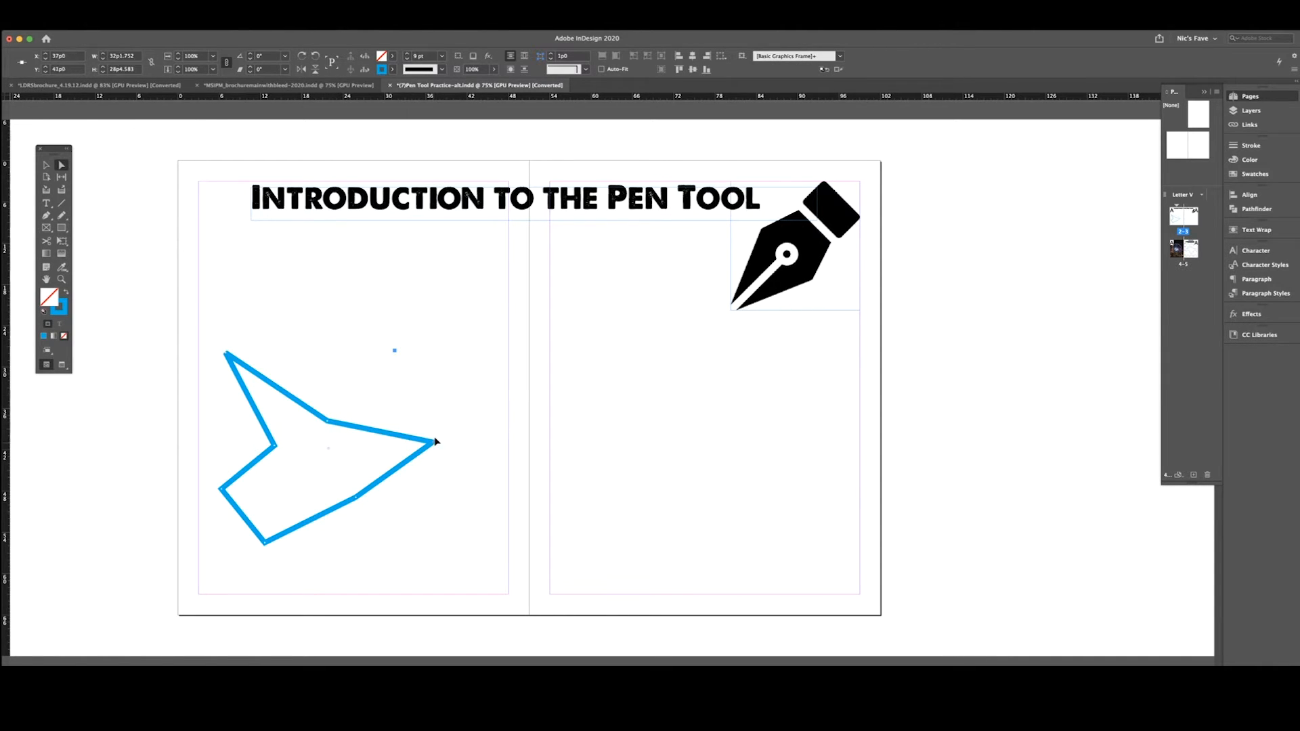
left_click_drag(435, 442, 442, 533)
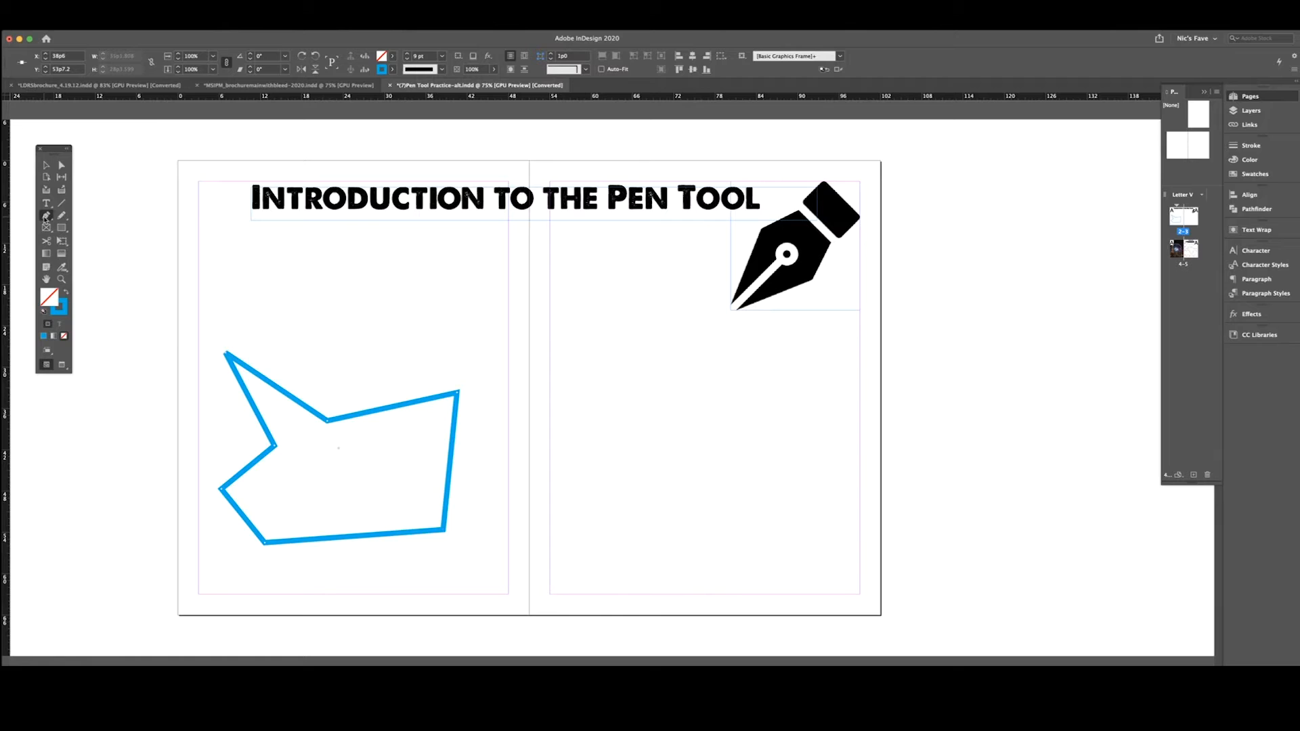
left_click(43, 217)
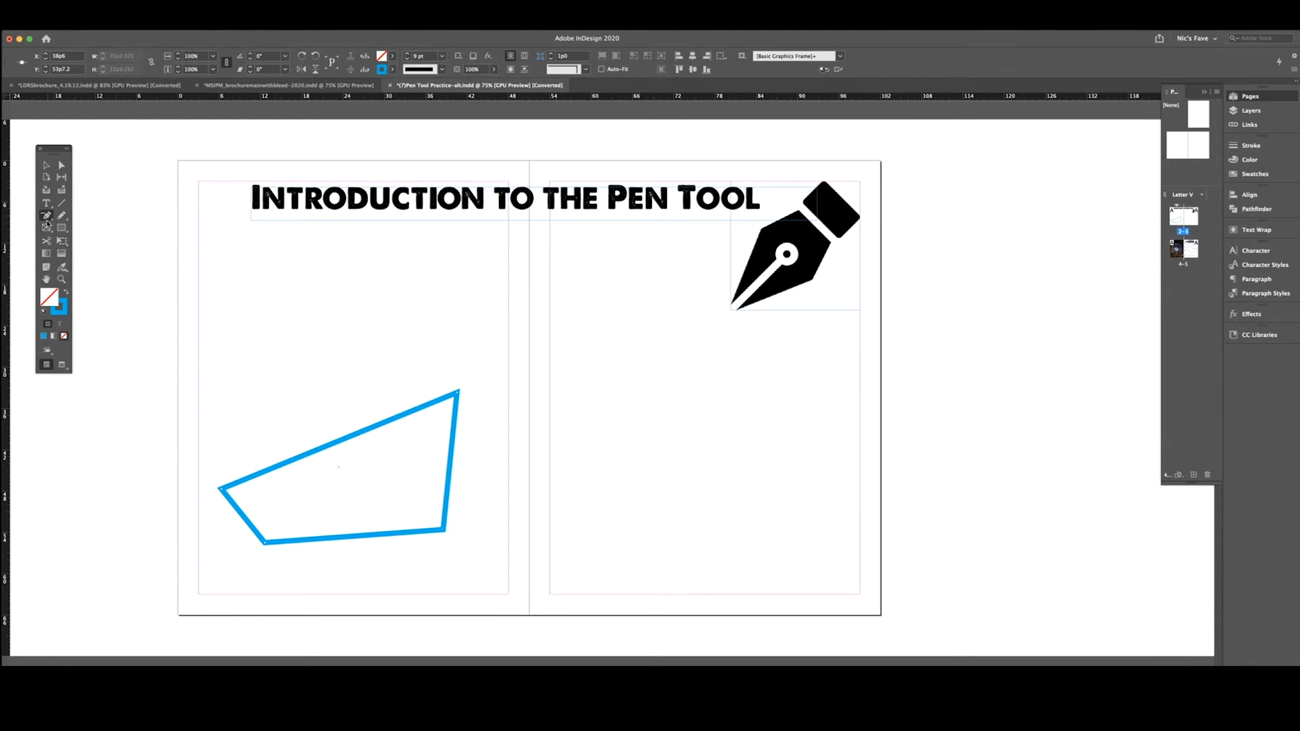
left_click(45, 222)
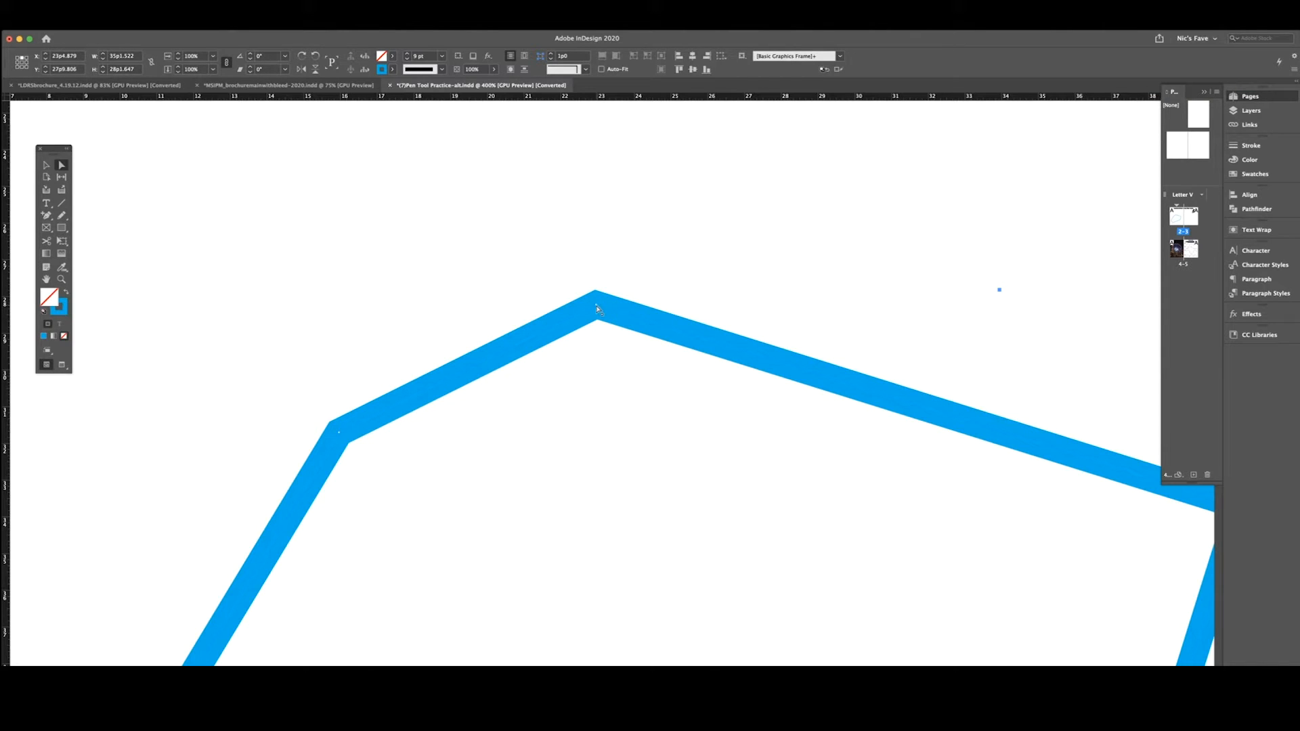
Pan to the empty page and lay out the top edge and next corner of a rectangular path.
left_click_drag(596, 295, 624, 411)
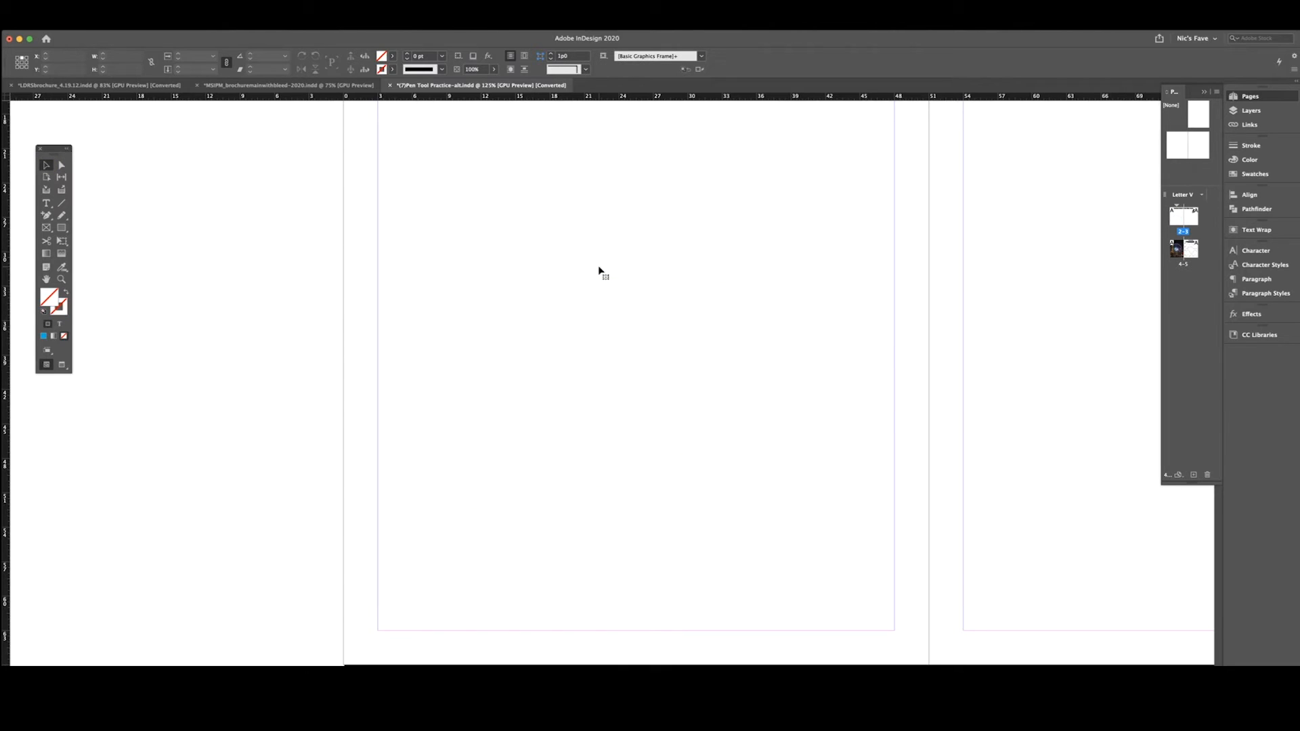
mouse_move(42, 214)
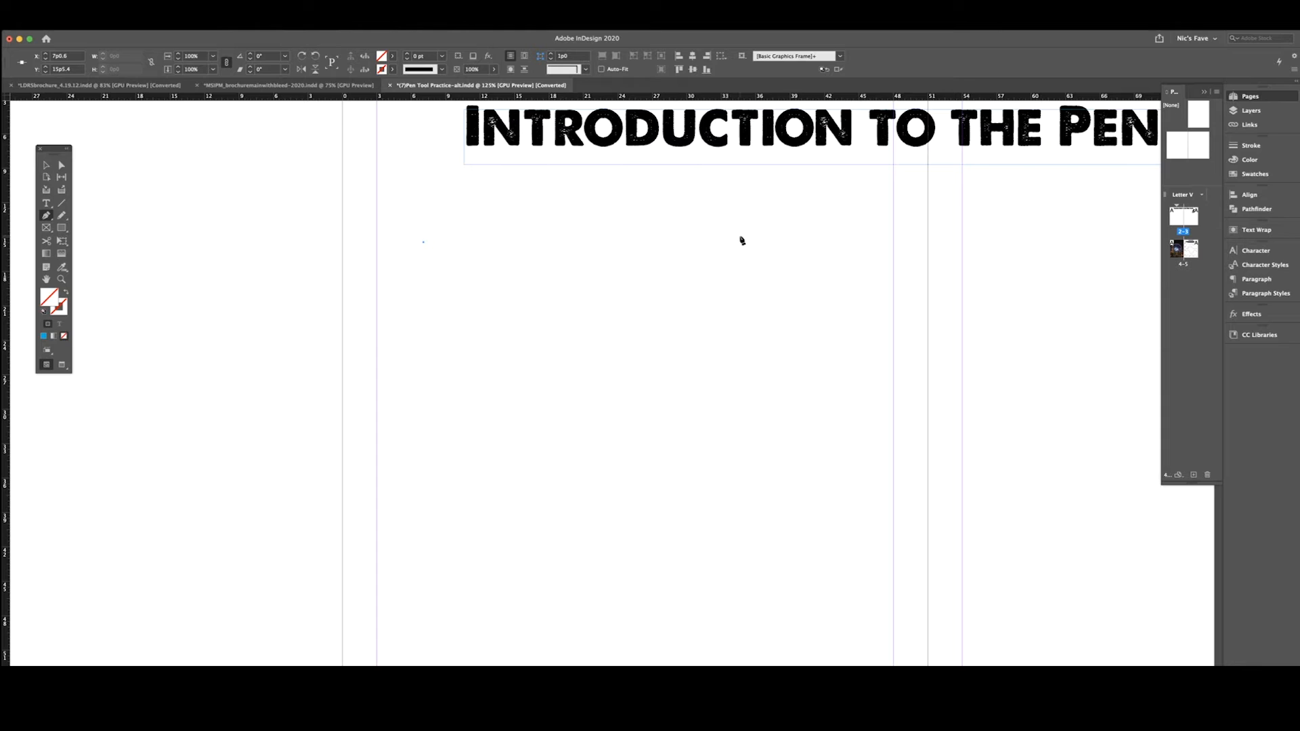
left_click_drag(422, 241, 746, 242)
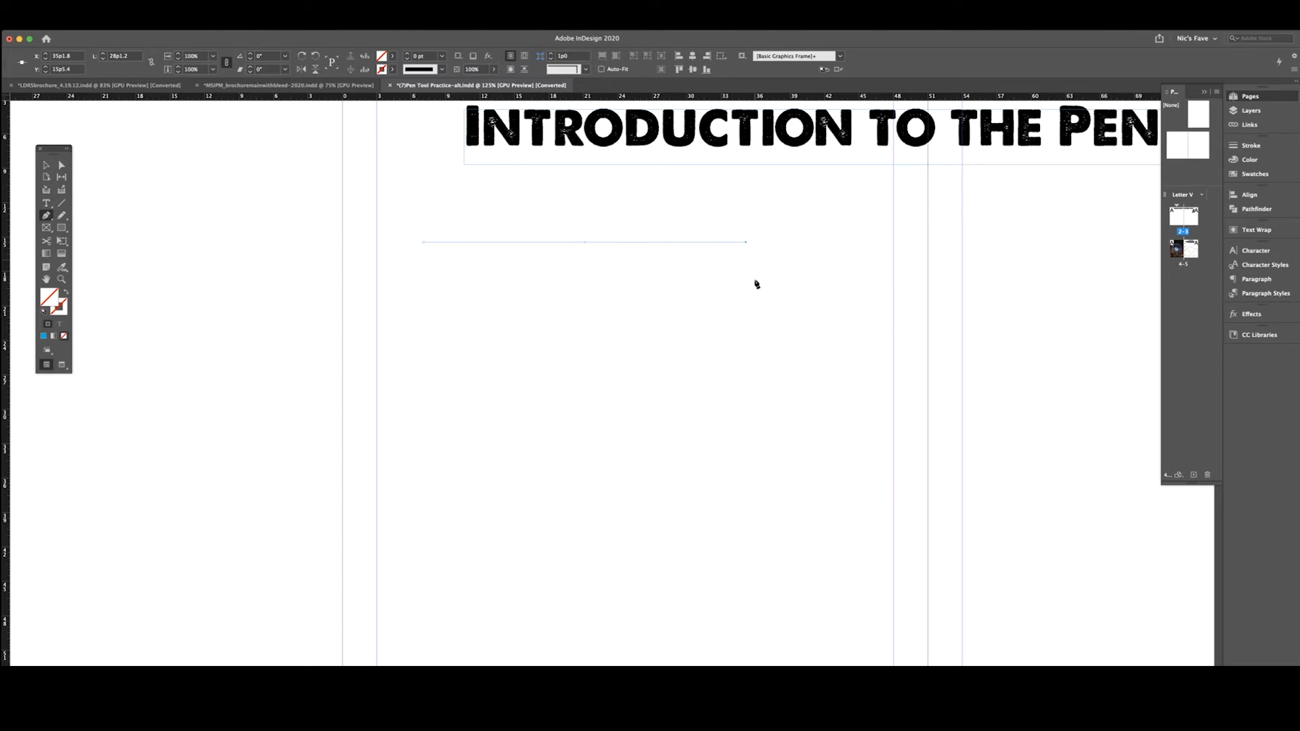
left_click(747, 423)
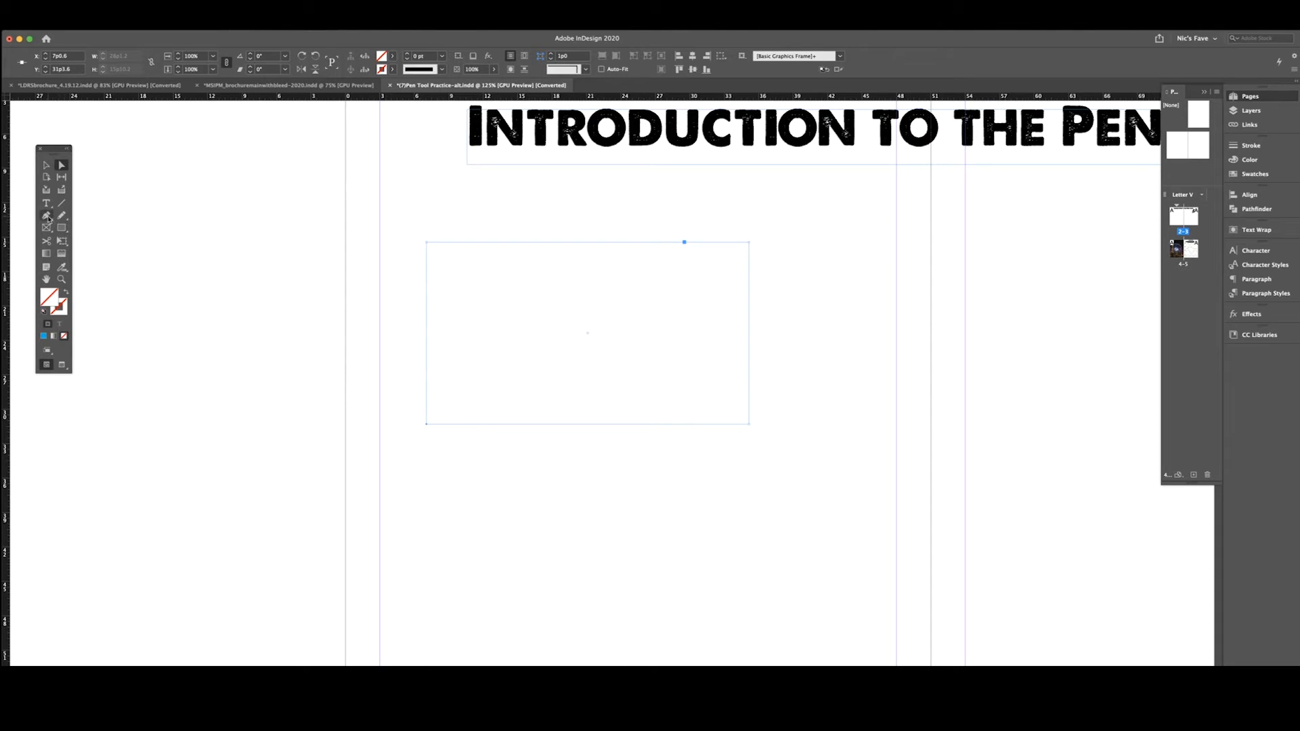
mouse_move(42, 216)
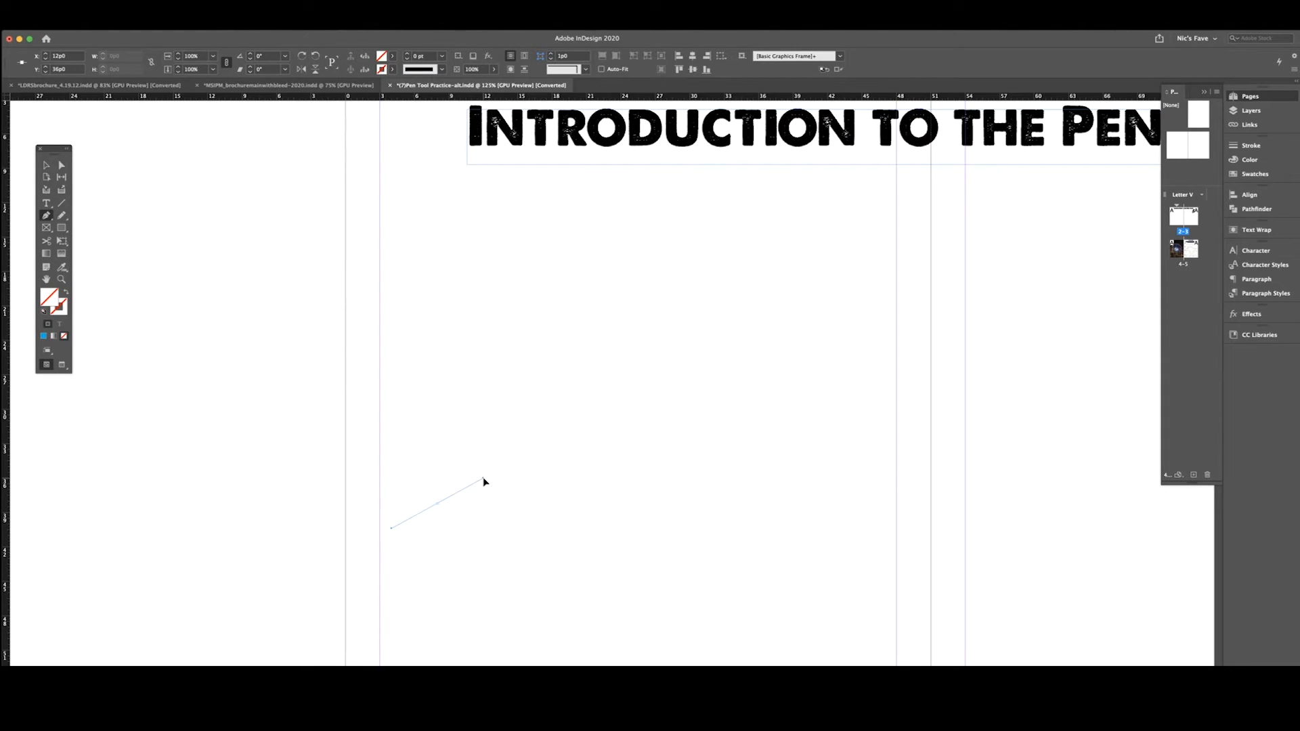
Place smooth anchor points to build the wavy curve across the lower page.
left_click(485, 476)
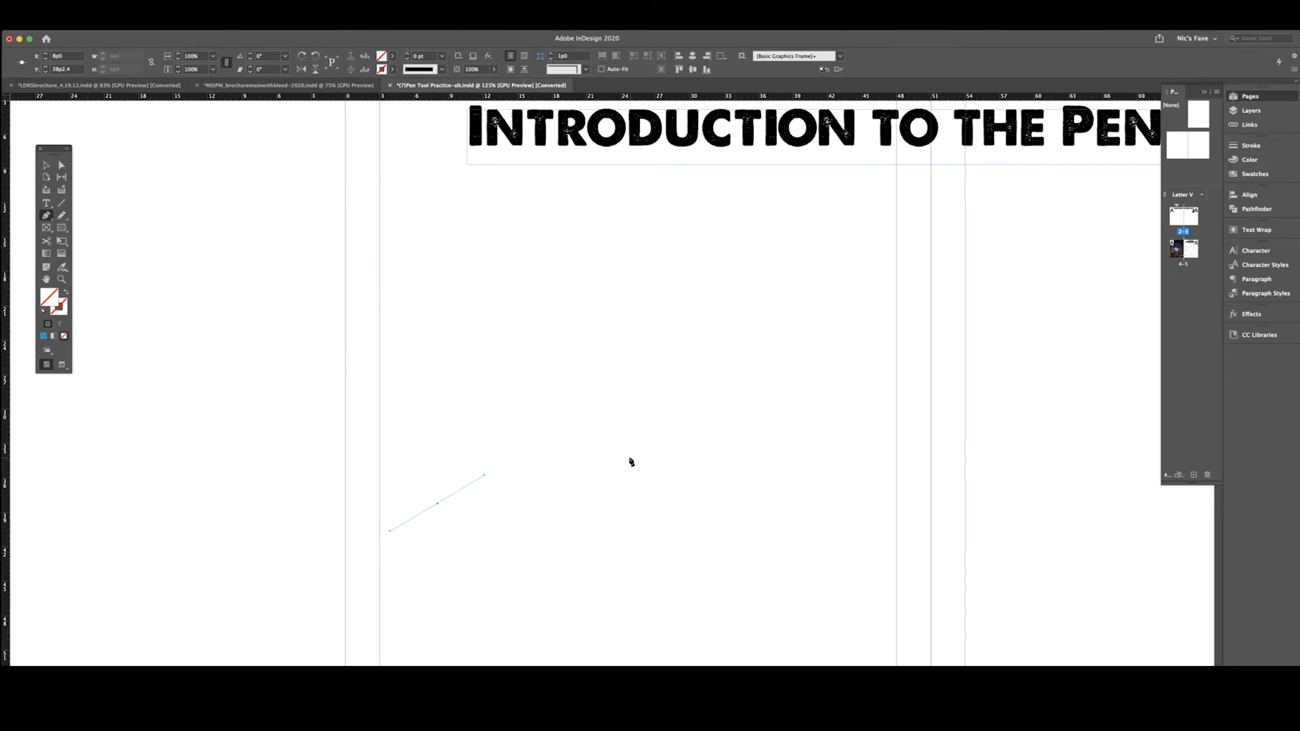
mouse_move(574, 437)
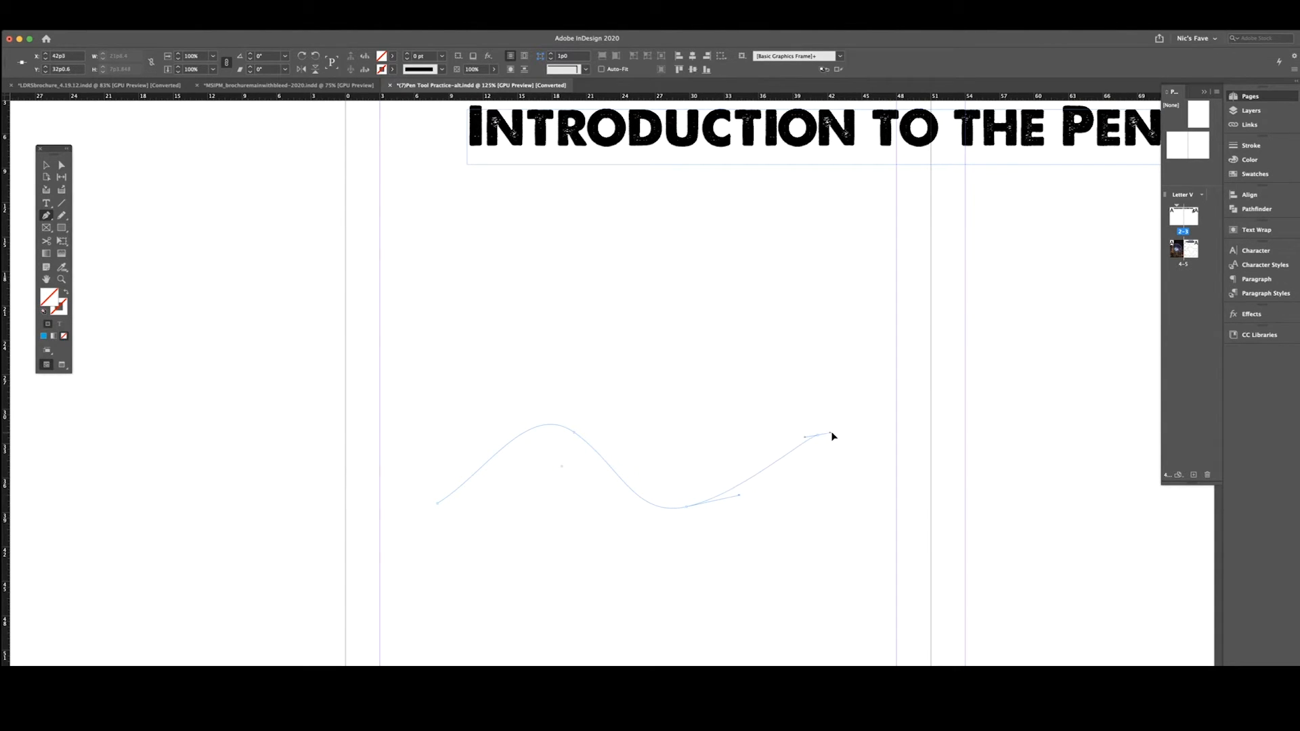
left_click_drag(828, 438, 939, 496)
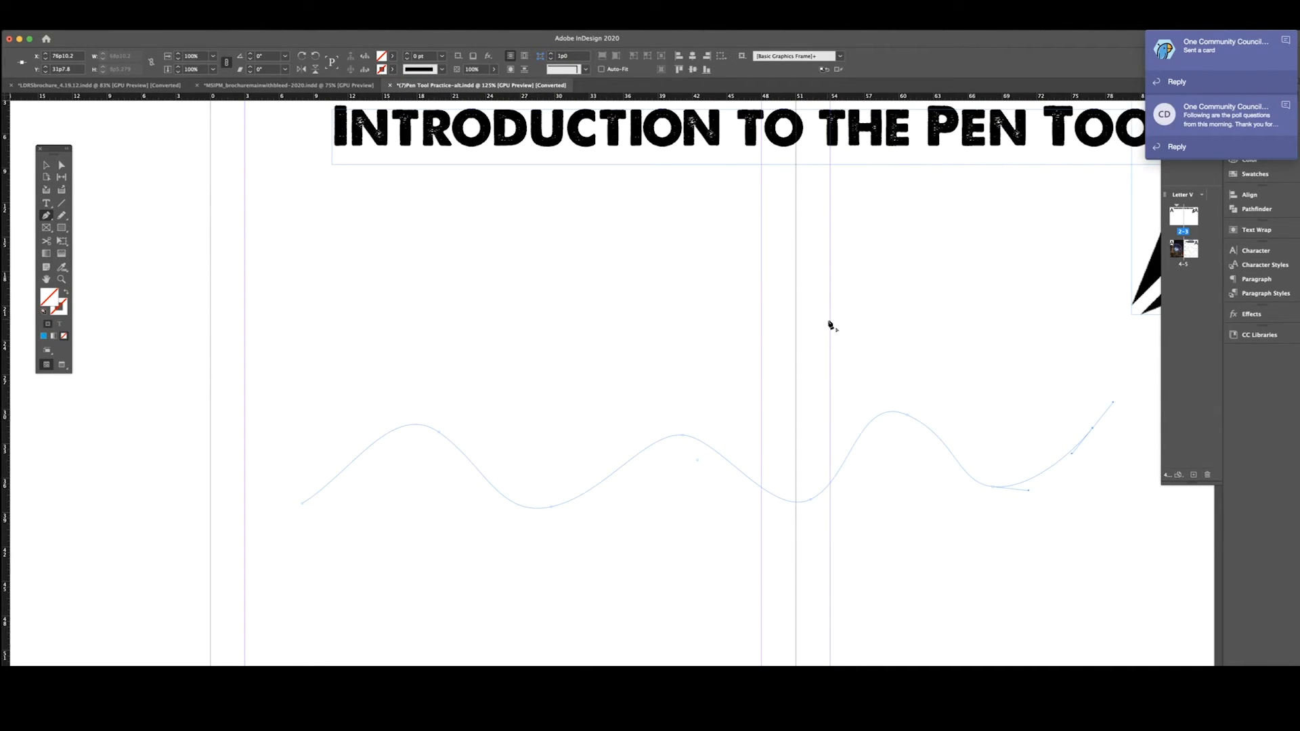
mouse_move(17, 160)
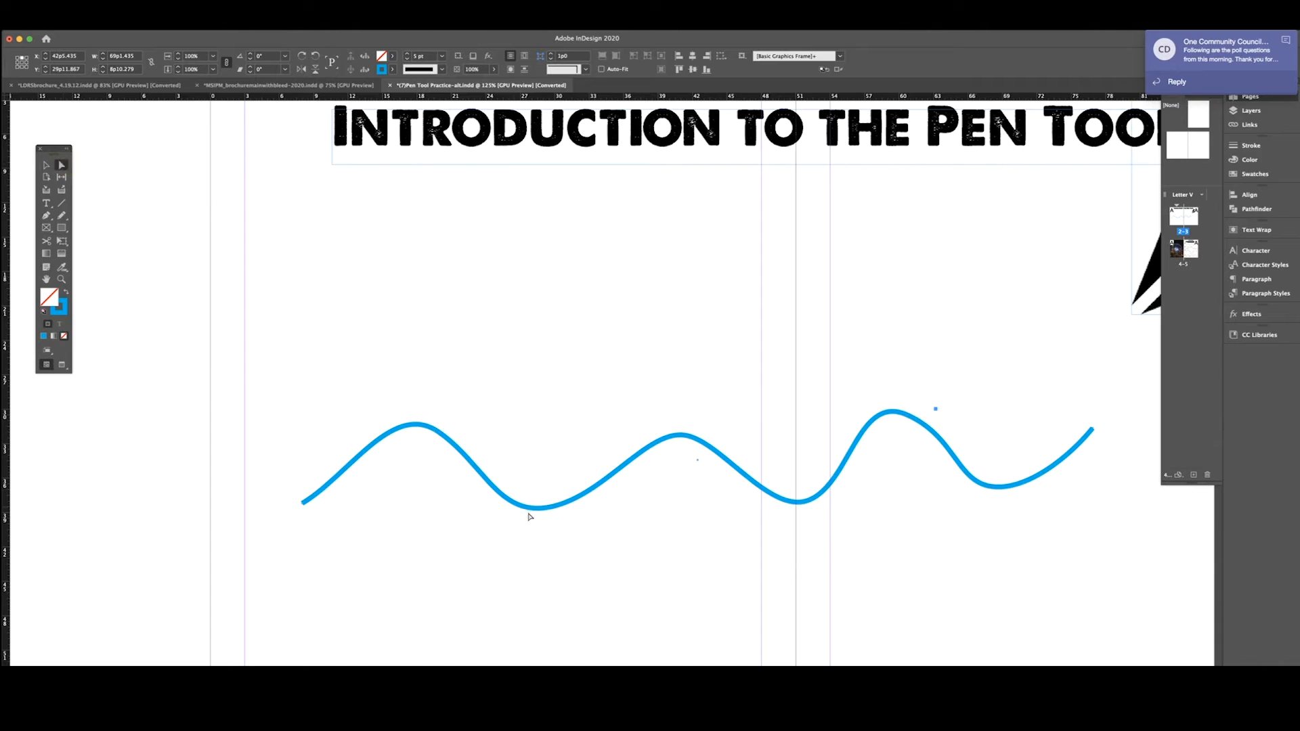
mouse_move(681, 443)
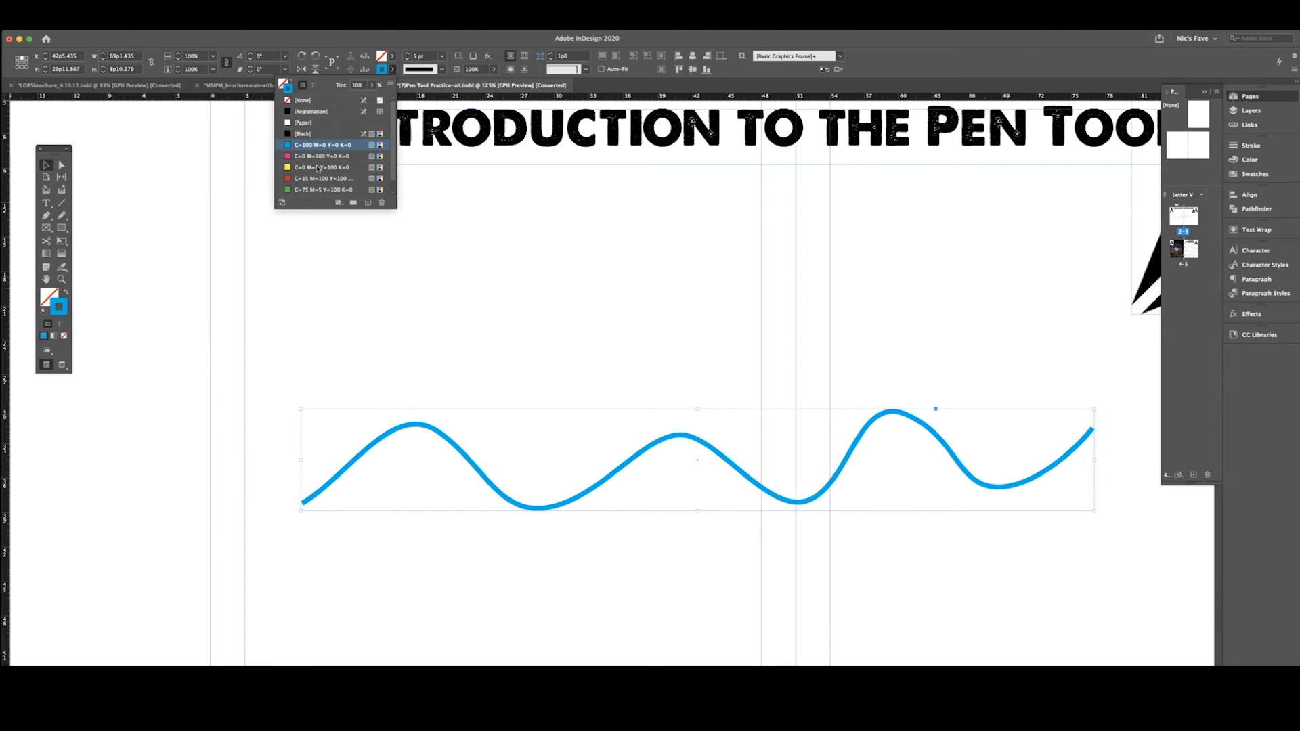
Colour the wave's stroke red and reshape its right-end curve with the Direct Selection tool.
left_click(322, 178)
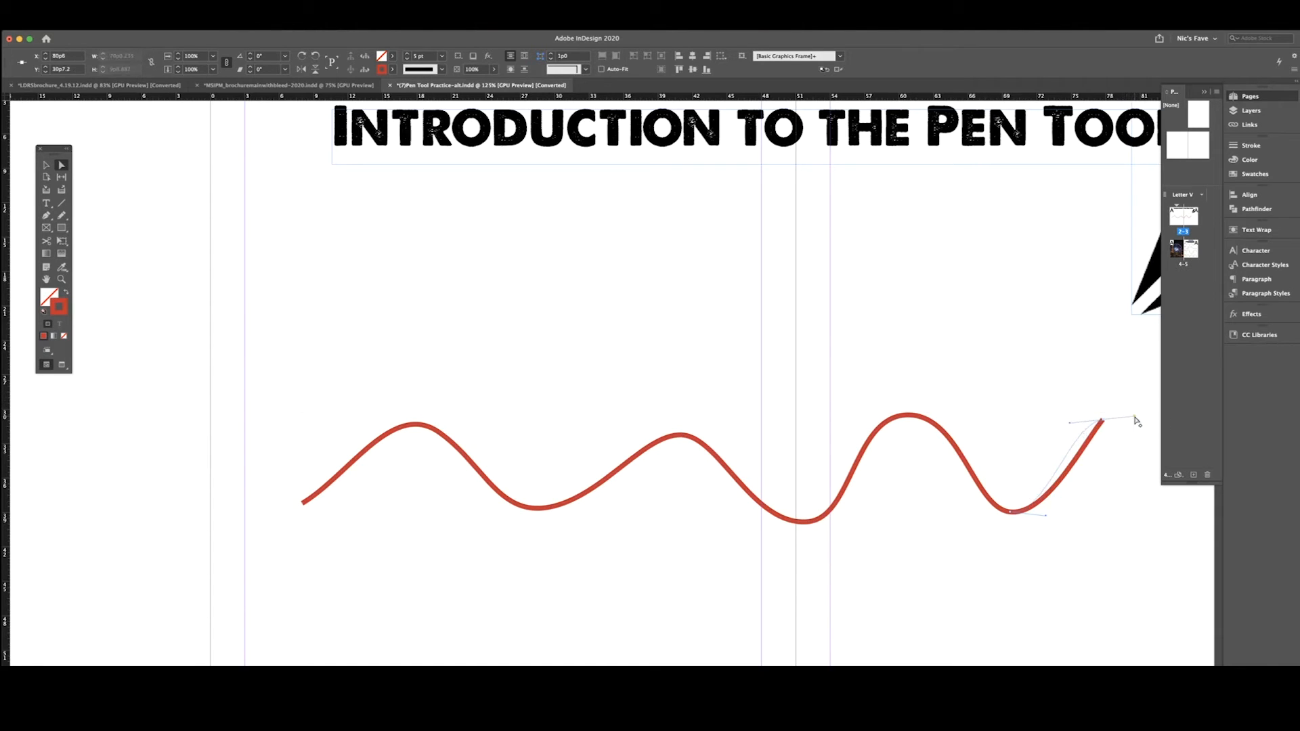
left_click_drag(1098, 423, 1016, 527)
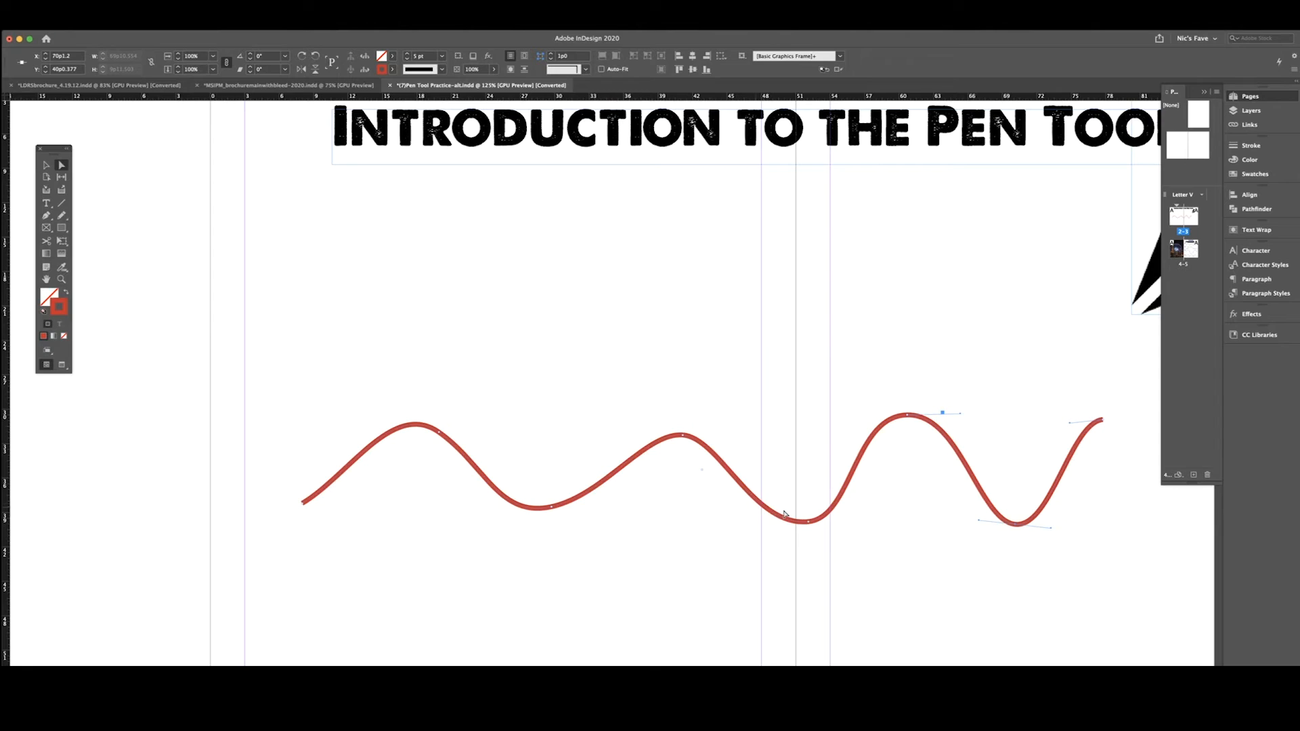
mouse_move(802, 534)
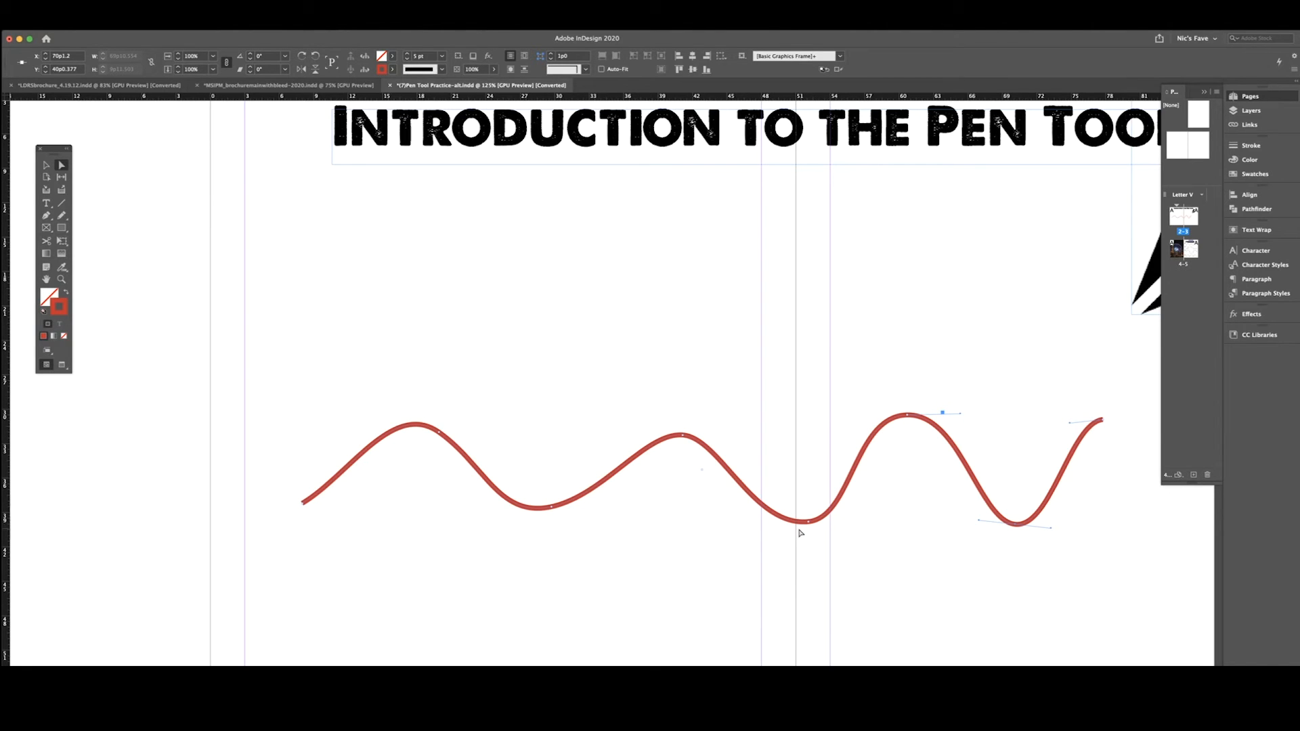
mouse_move(1080, 447)
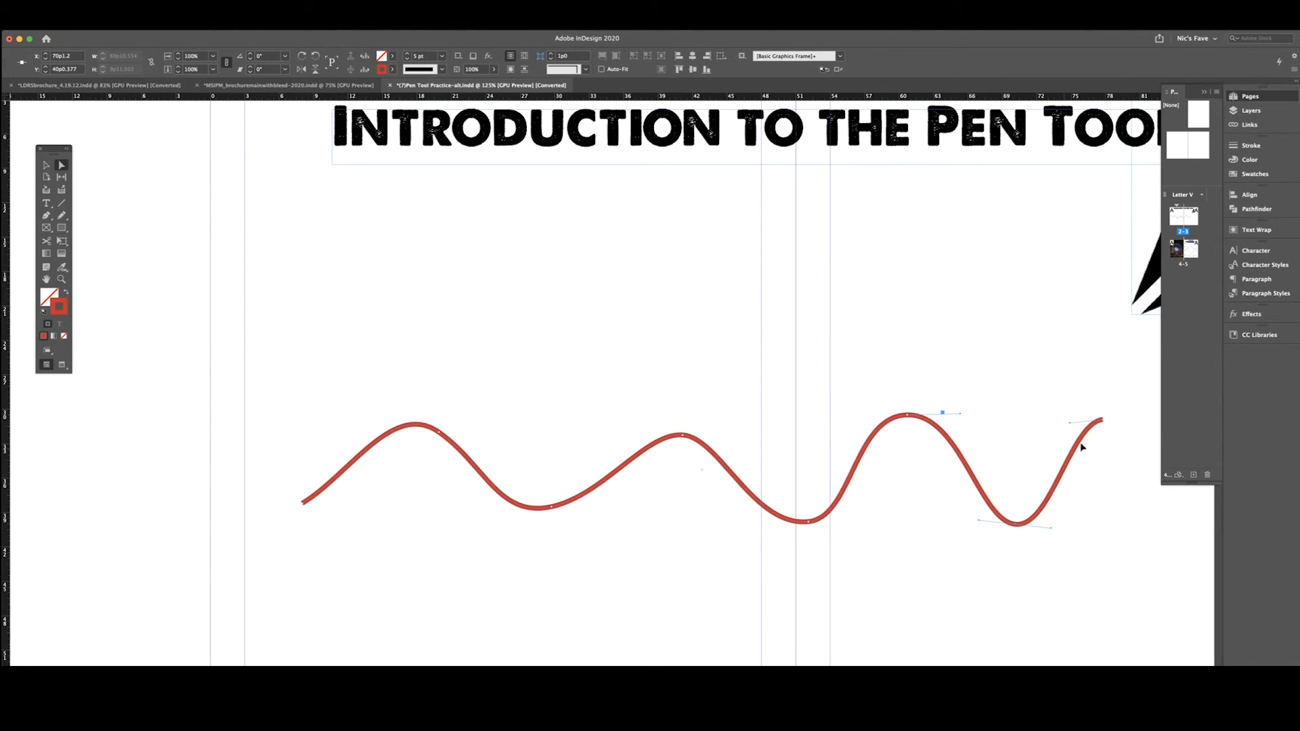
mouse_move(1115, 440)
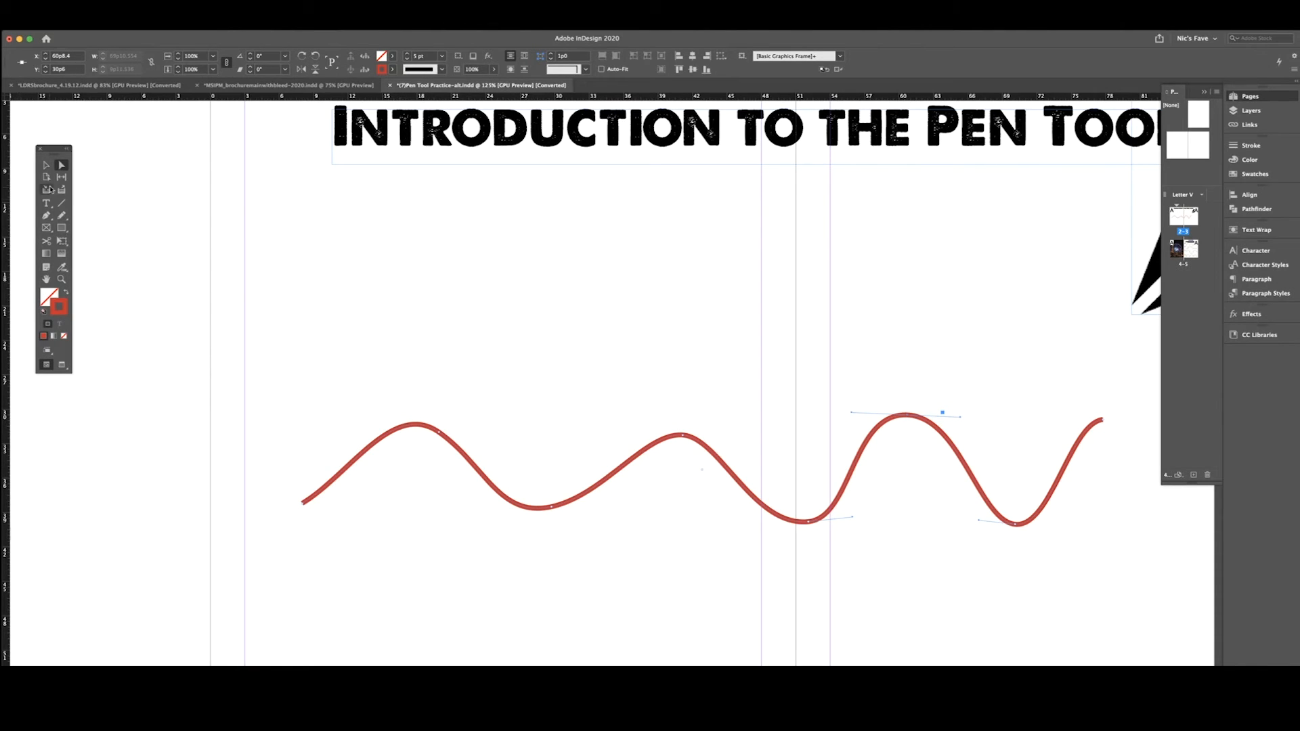
mouse_move(46, 165)
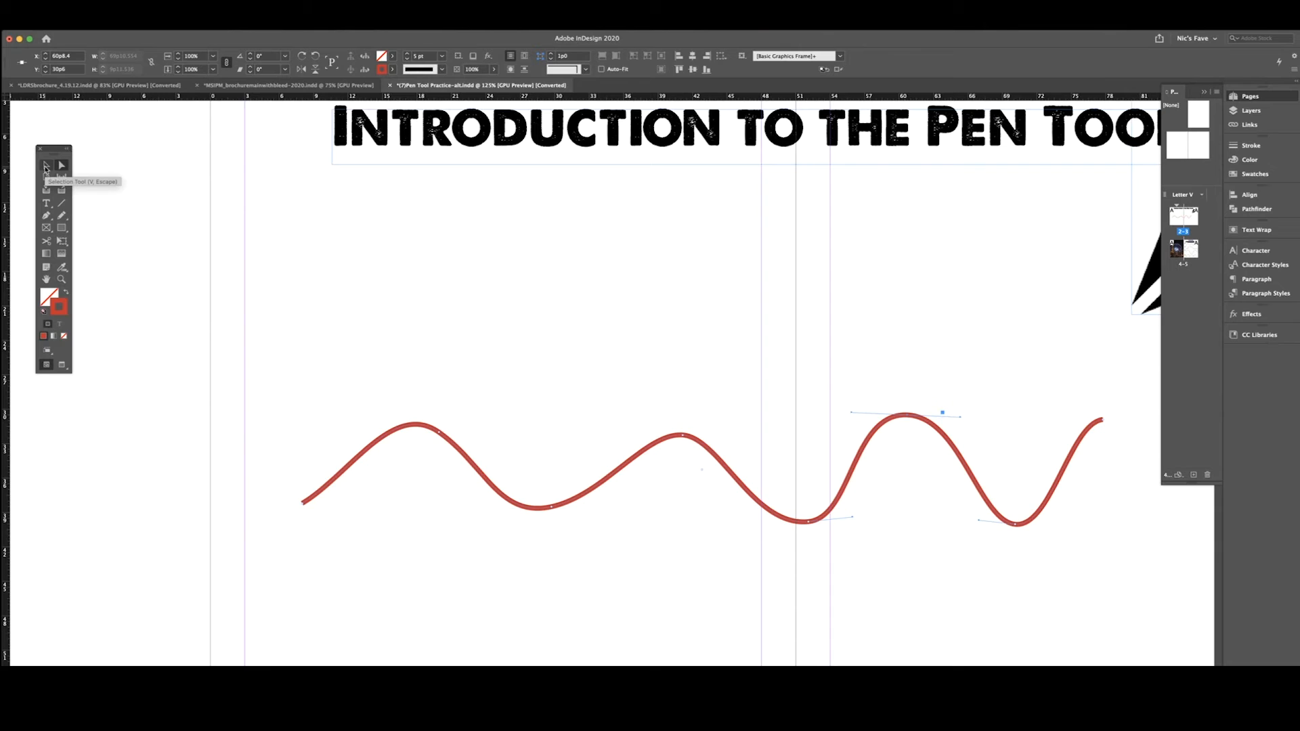
left_click(46, 165)
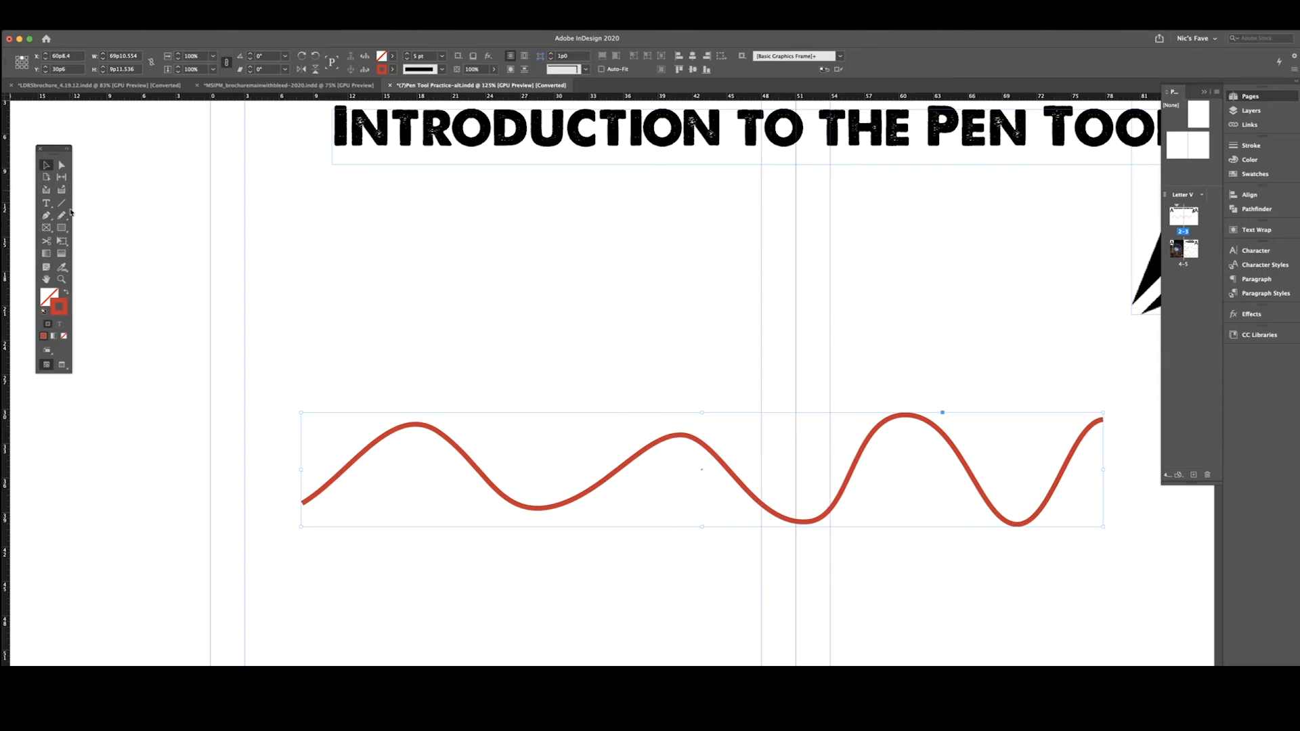
Remove the wave's middle anchor points, leaving a nearly straight red line.
left_click(42, 210)
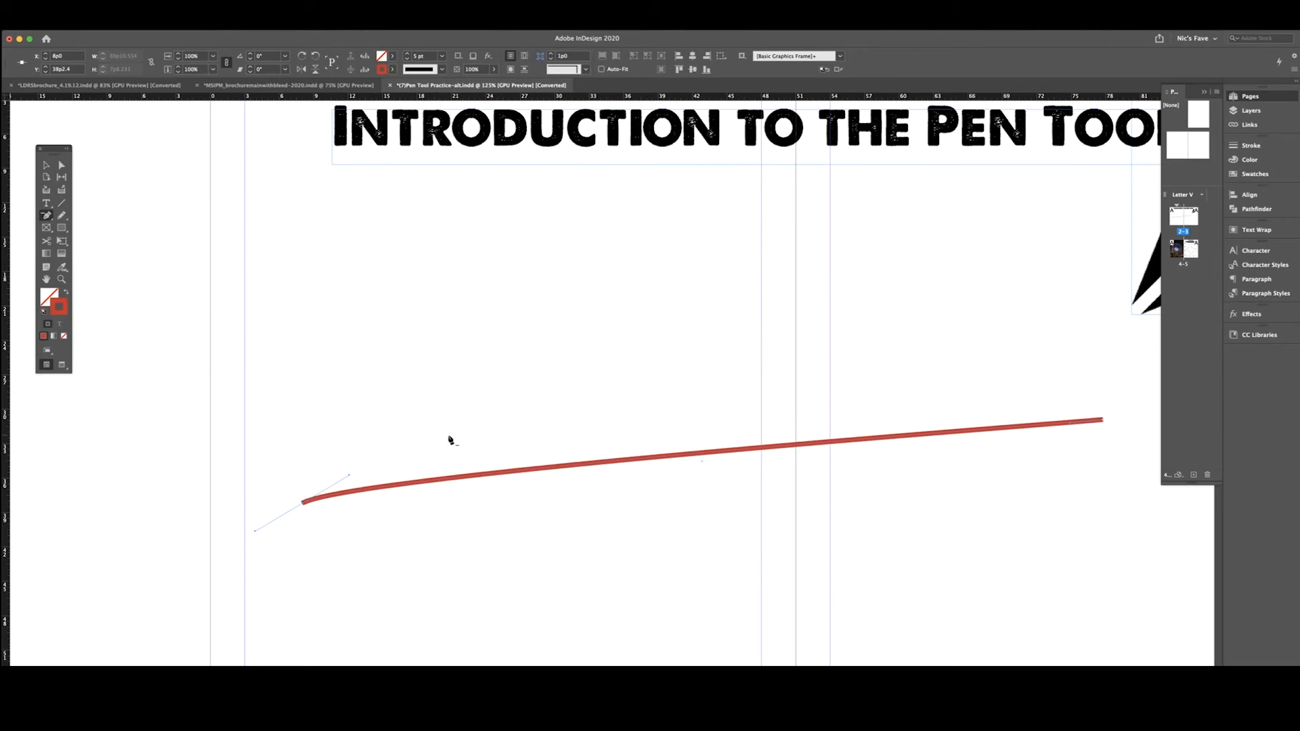
mouse_move(435, 467)
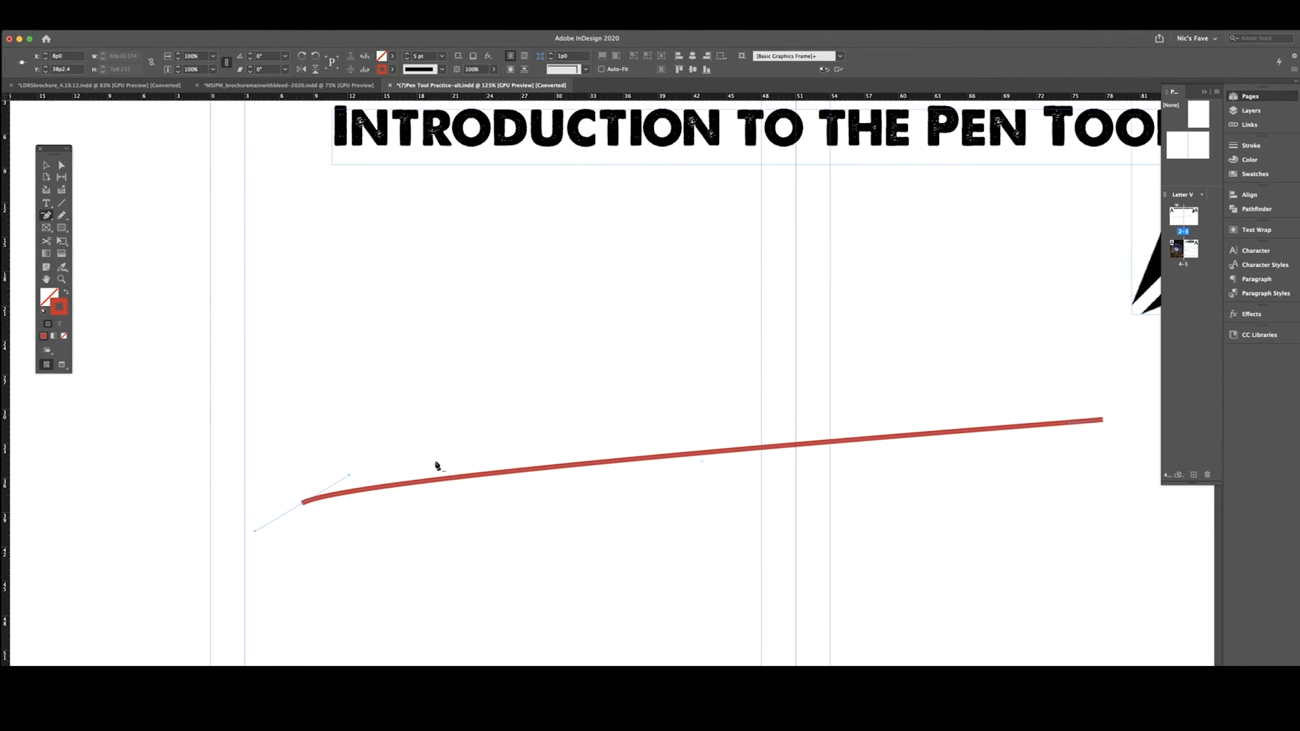
mouse_move(348, 491)
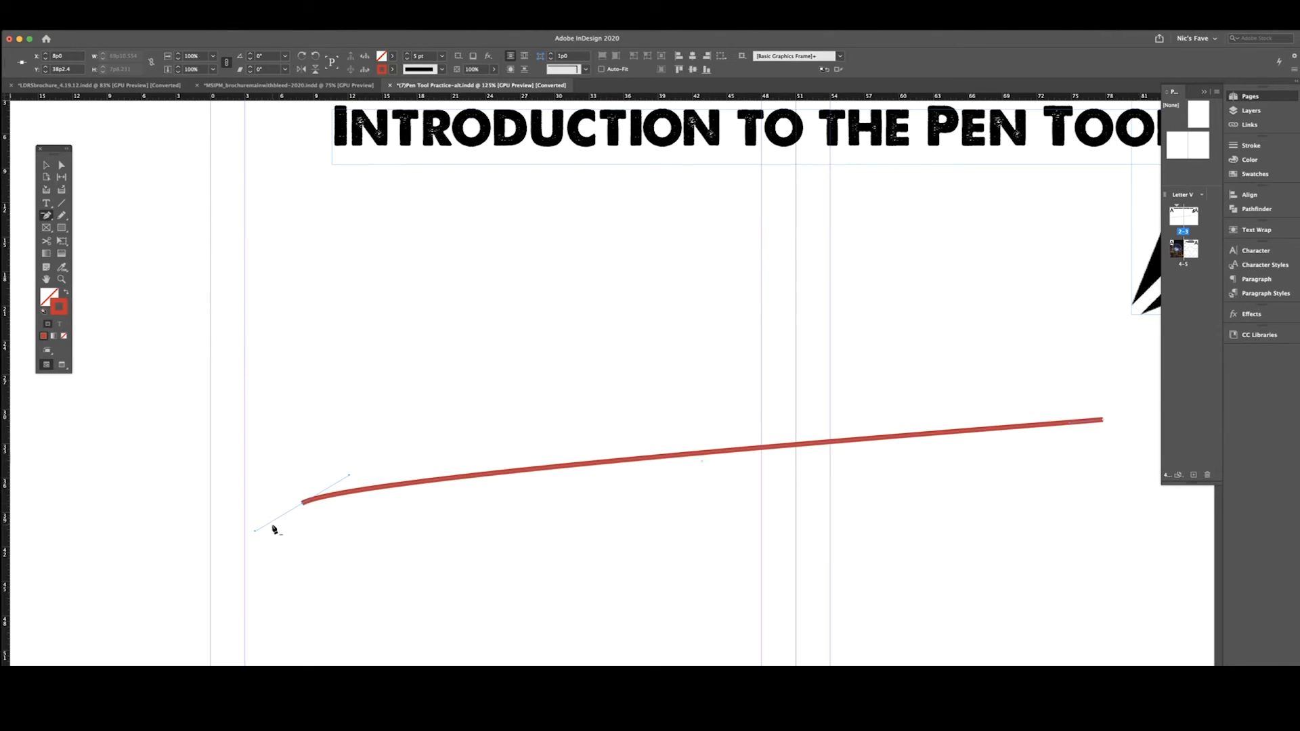
Convert the left anchor to a corner point so the red line becomes perfectly straight.
left_click(42, 214)
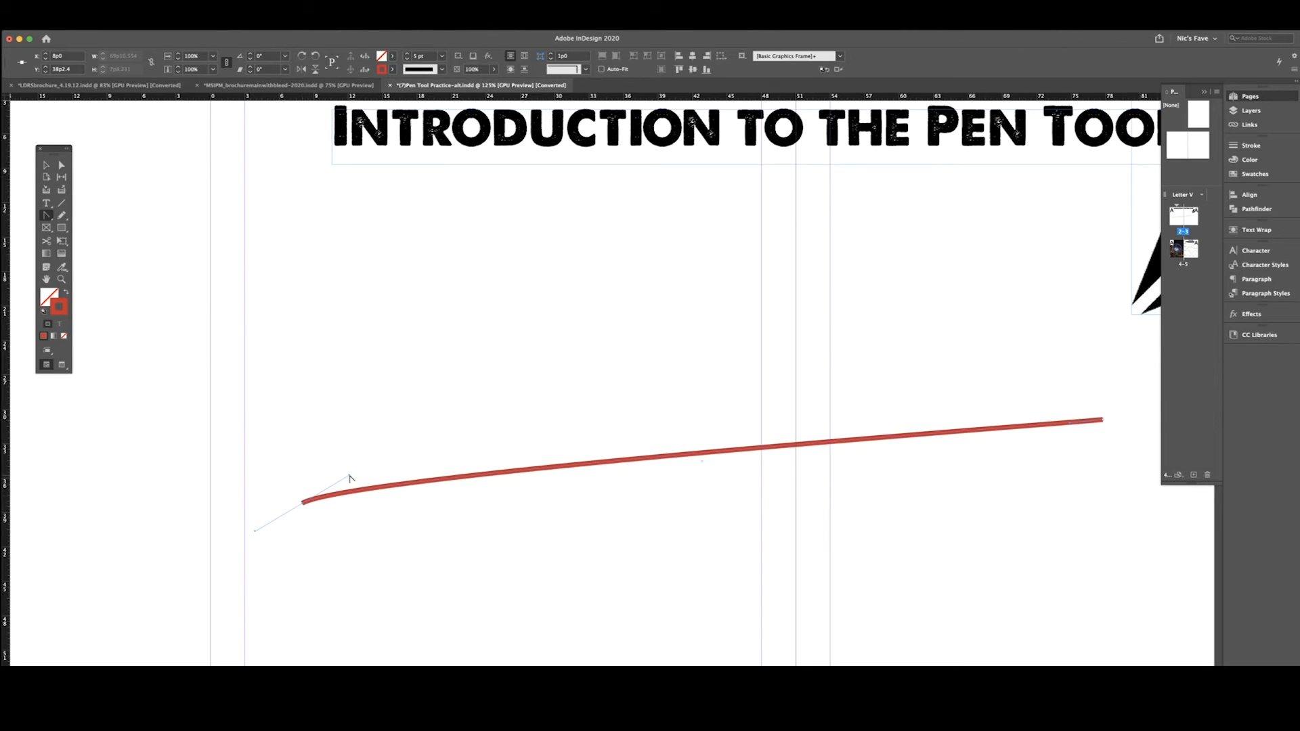
mouse_move(346, 477)
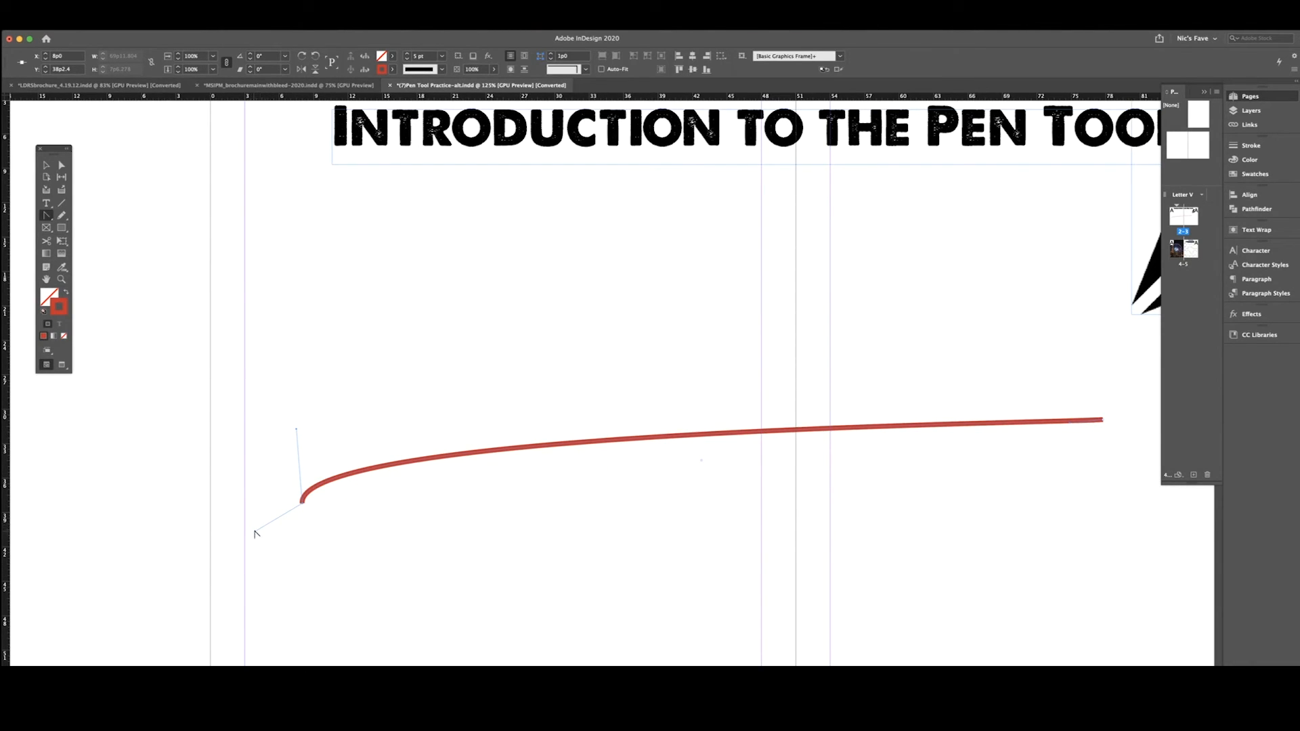
left_click_drag(256, 534, 313, 570)
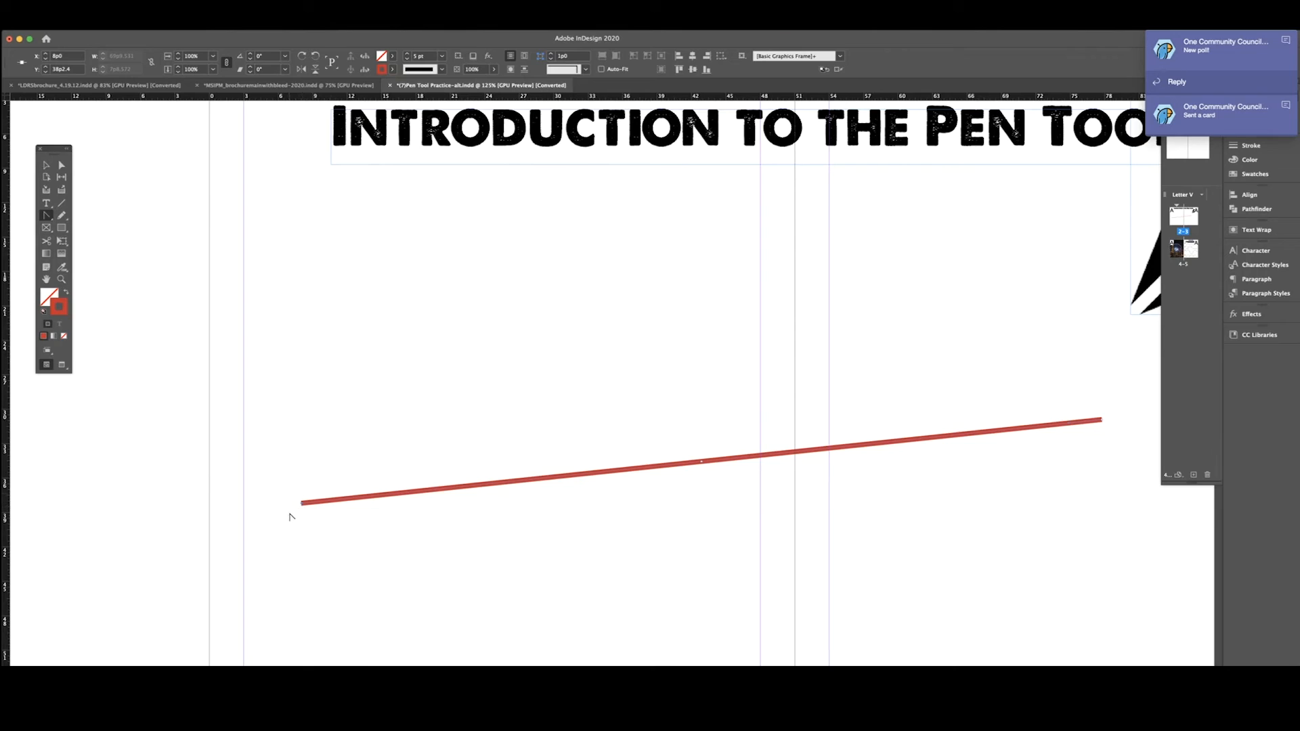
mouse_move(561, 491)
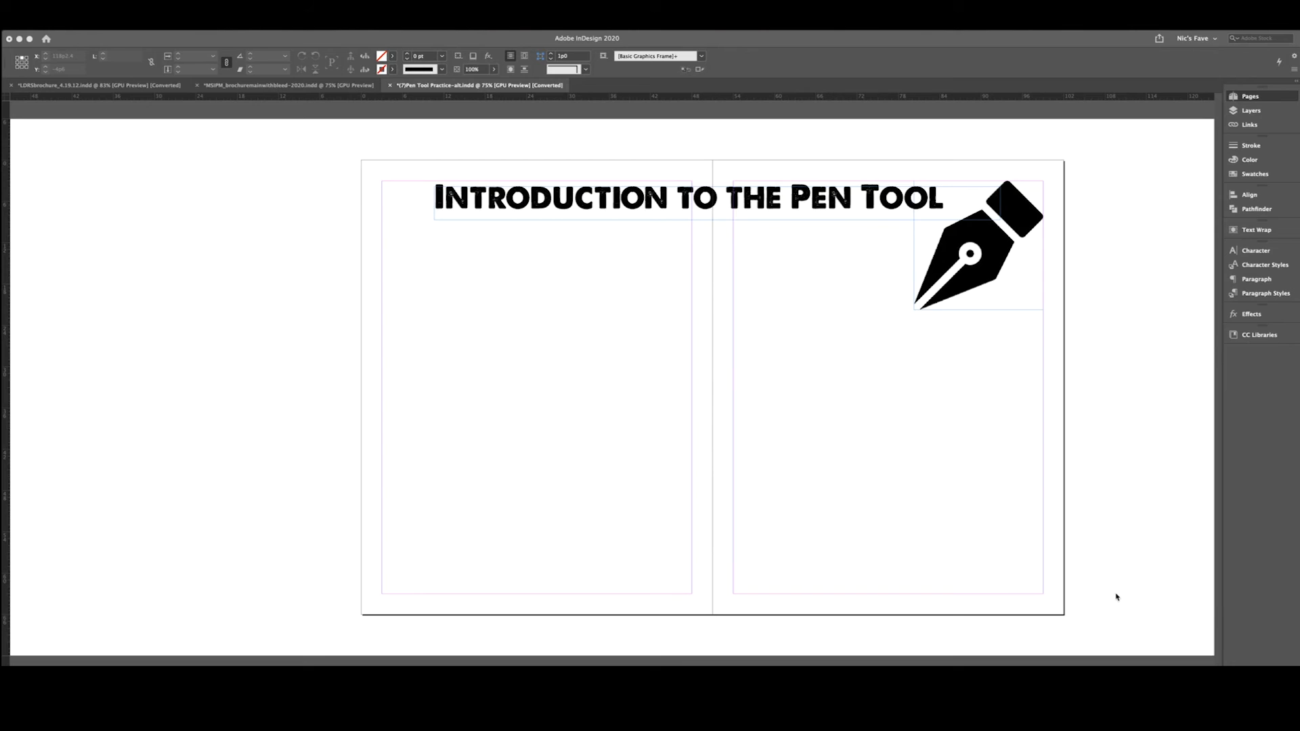
mouse_move(1037, 547)
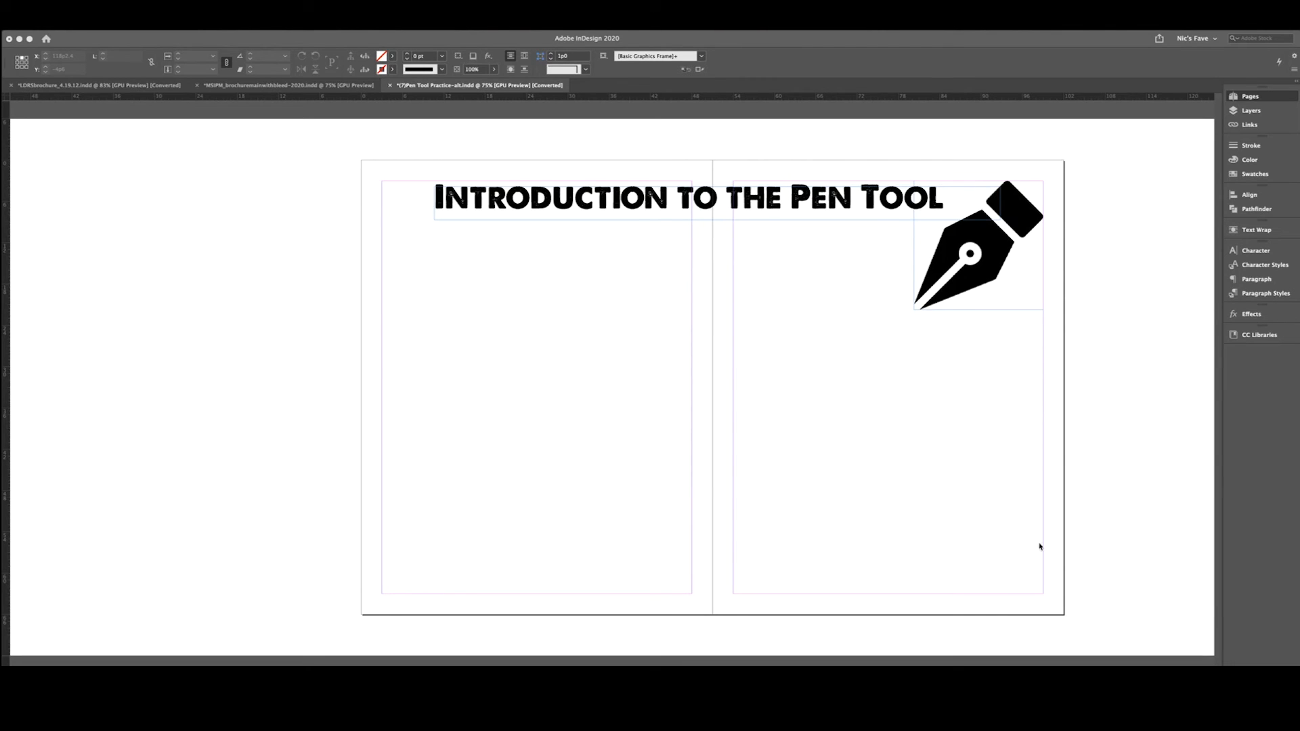
mouse_move(403, 485)
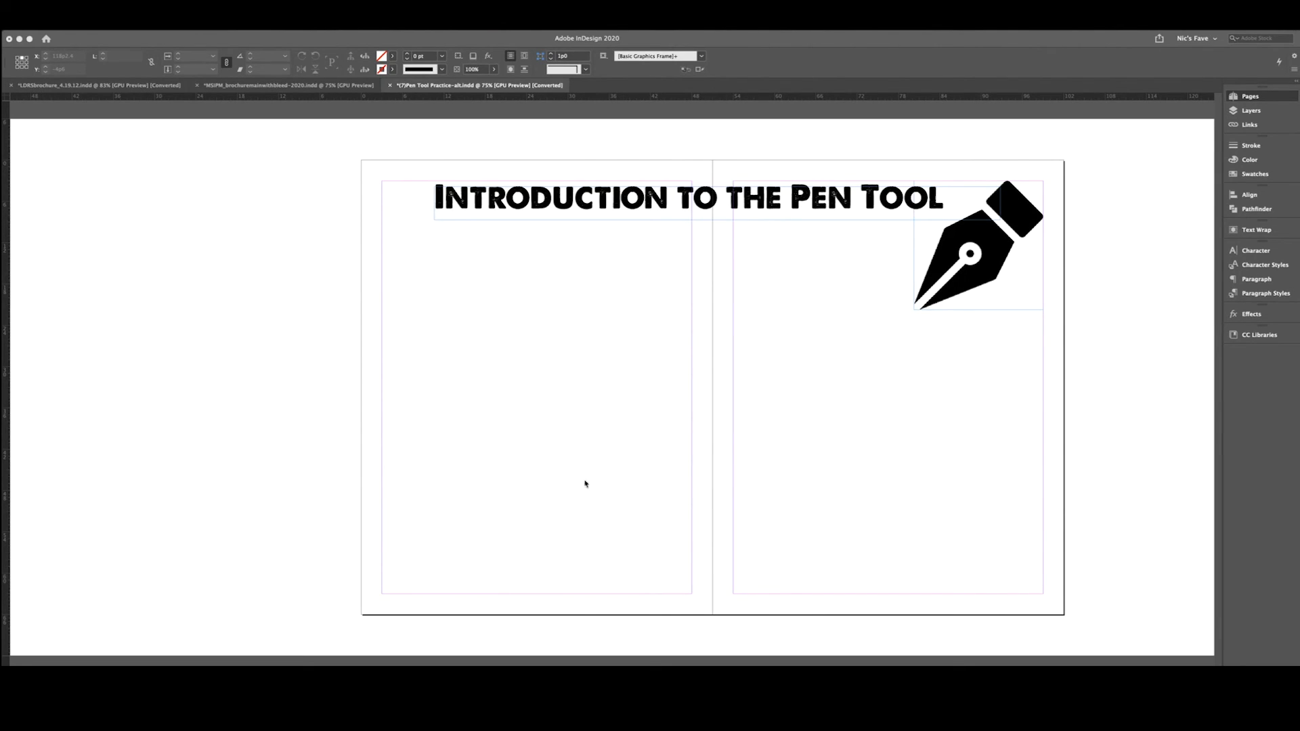
mouse_move(543, 489)
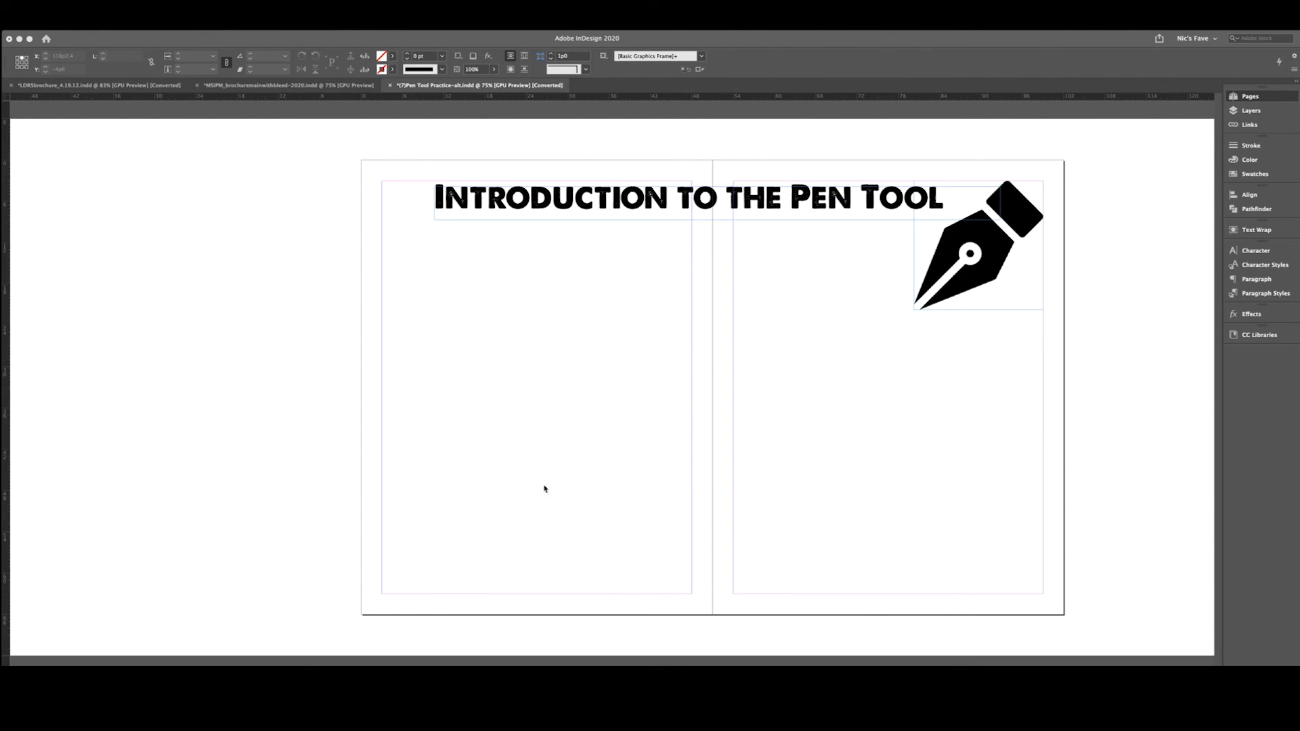
mouse_move(686, 536)
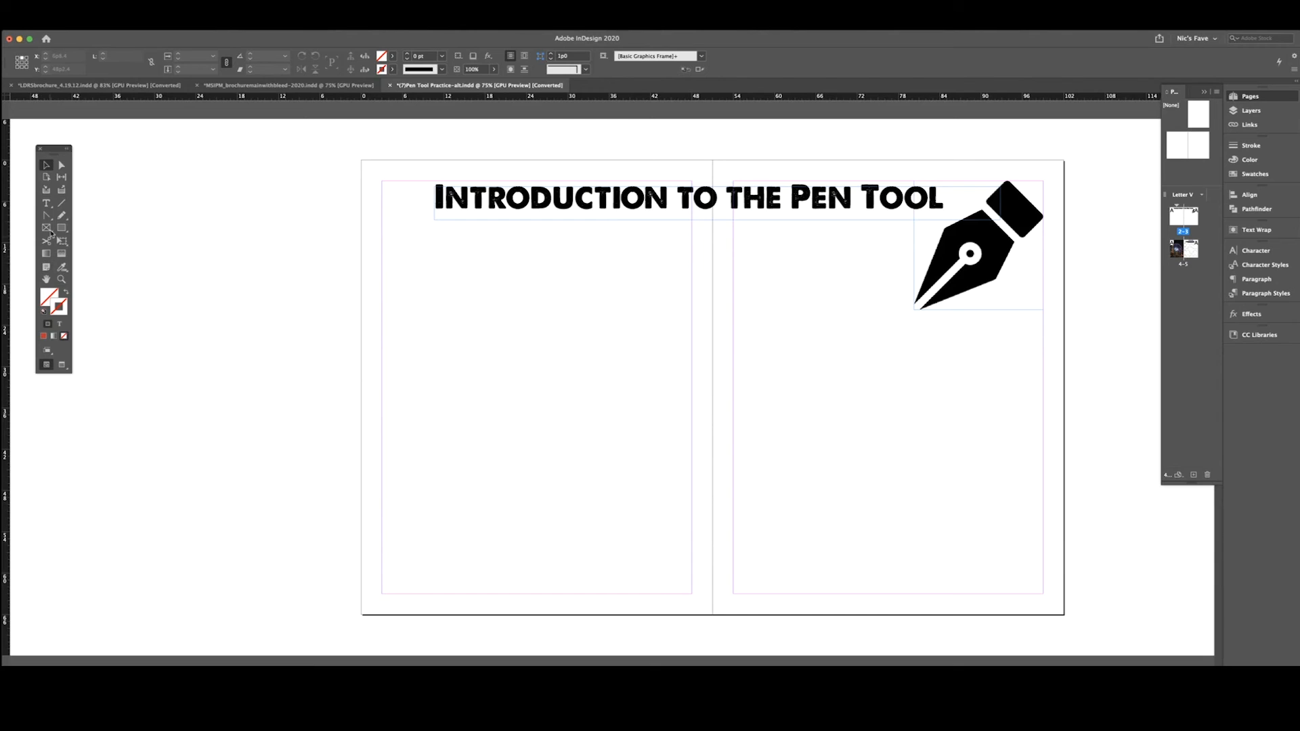
With the Pen tool, place curve points across the right page and past the spread's edge.
left_click(41, 215)
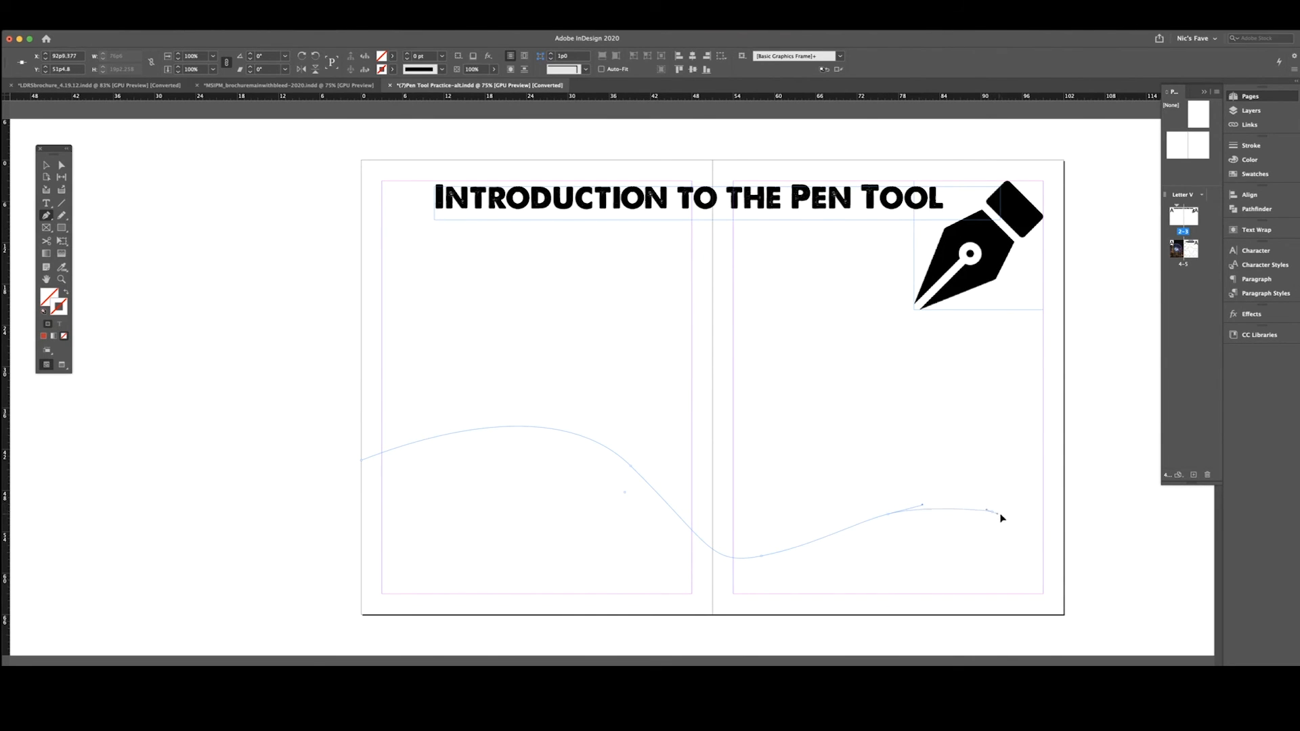
left_click(1024, 527)
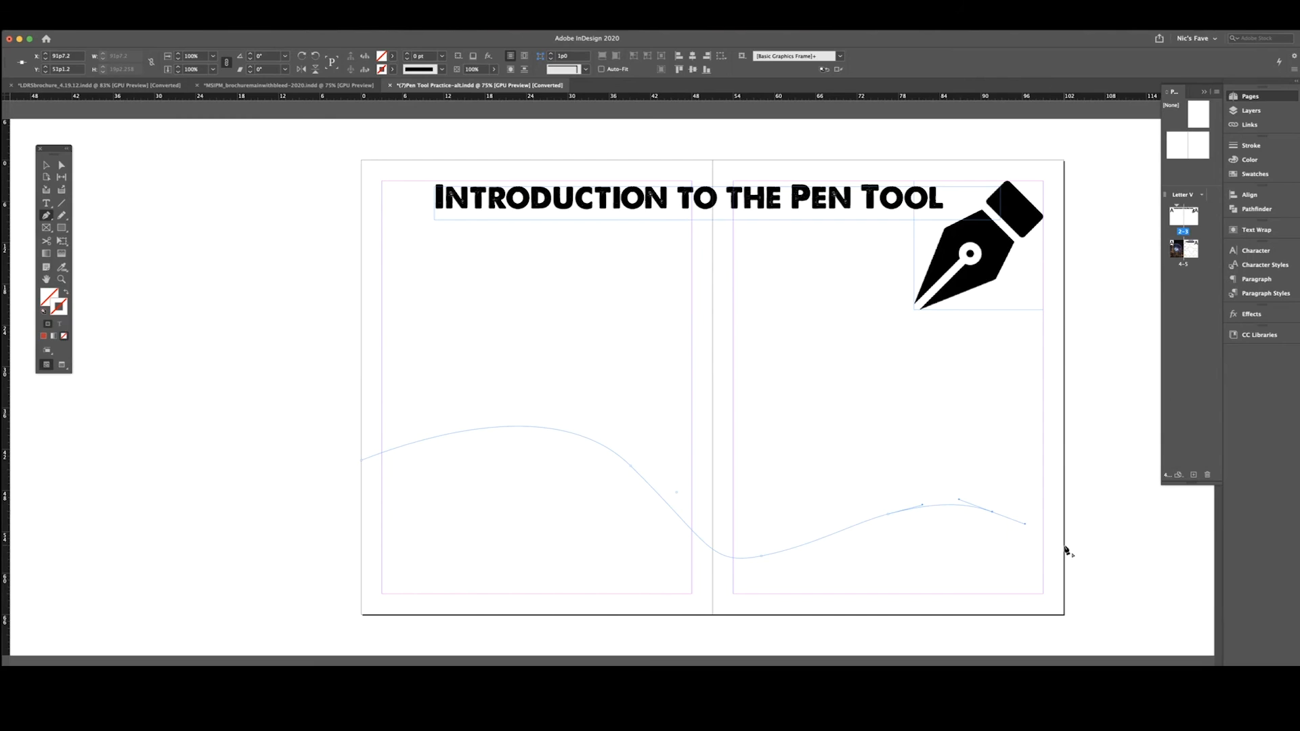
left_click(1061, 631)
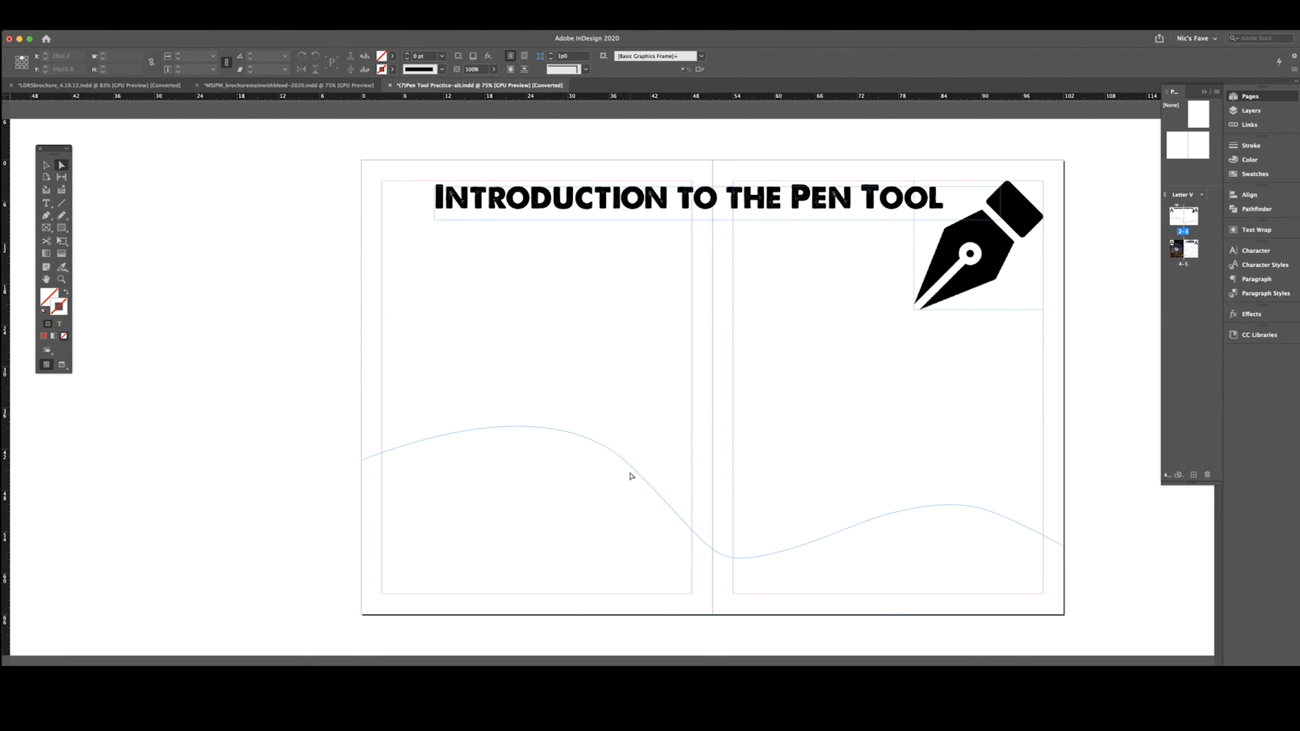
Drag the dip anchor's direction handle to smooth the wave's centre curve.
left_click(724, 561)
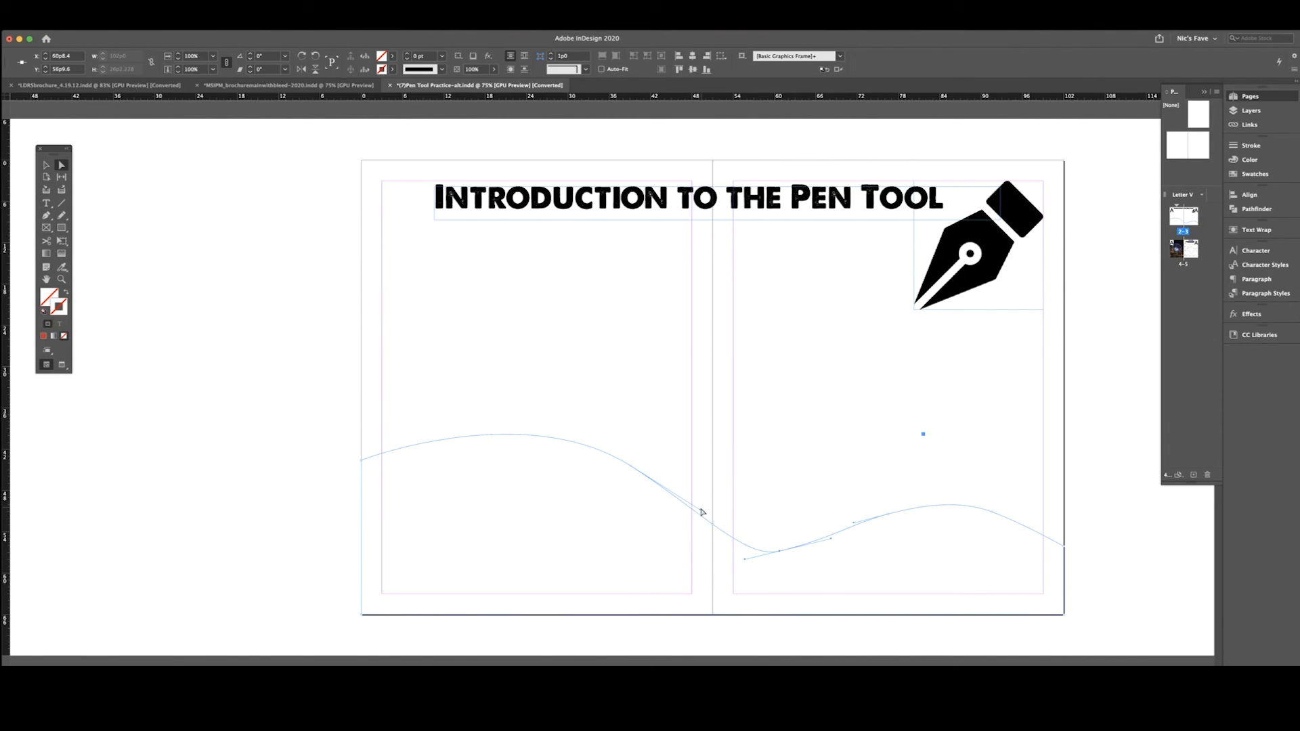
left_click_drag(703, 511, 680, 493)
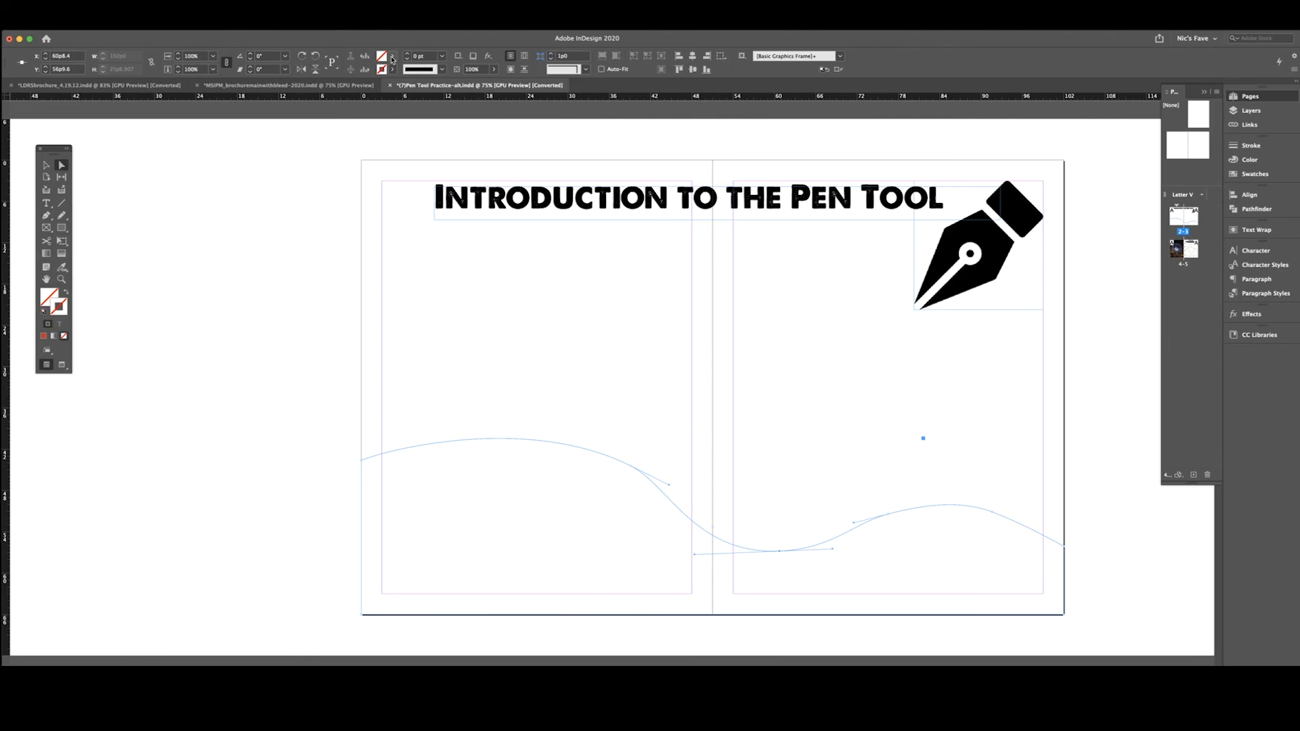
Give the wavy shape a solid yellow fill from the Control panel swatches.
left_click(393, 56)
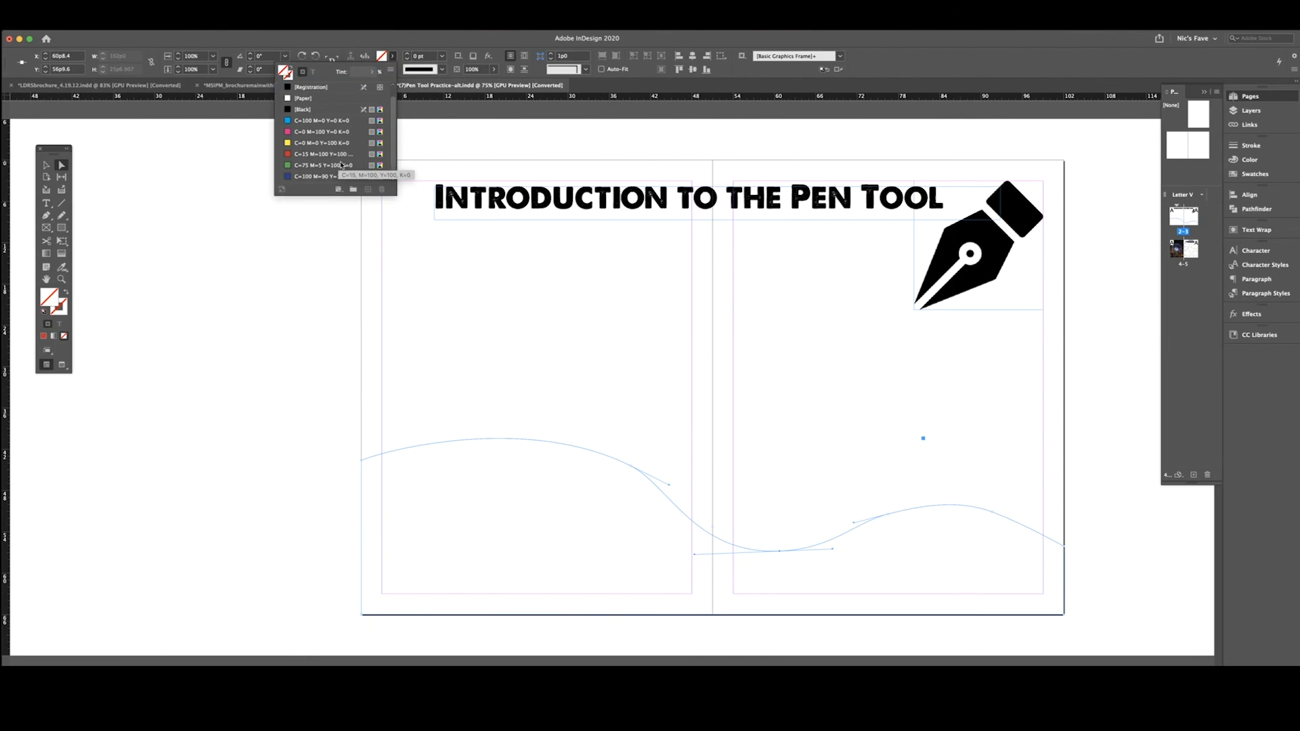
left_click(322, 144)
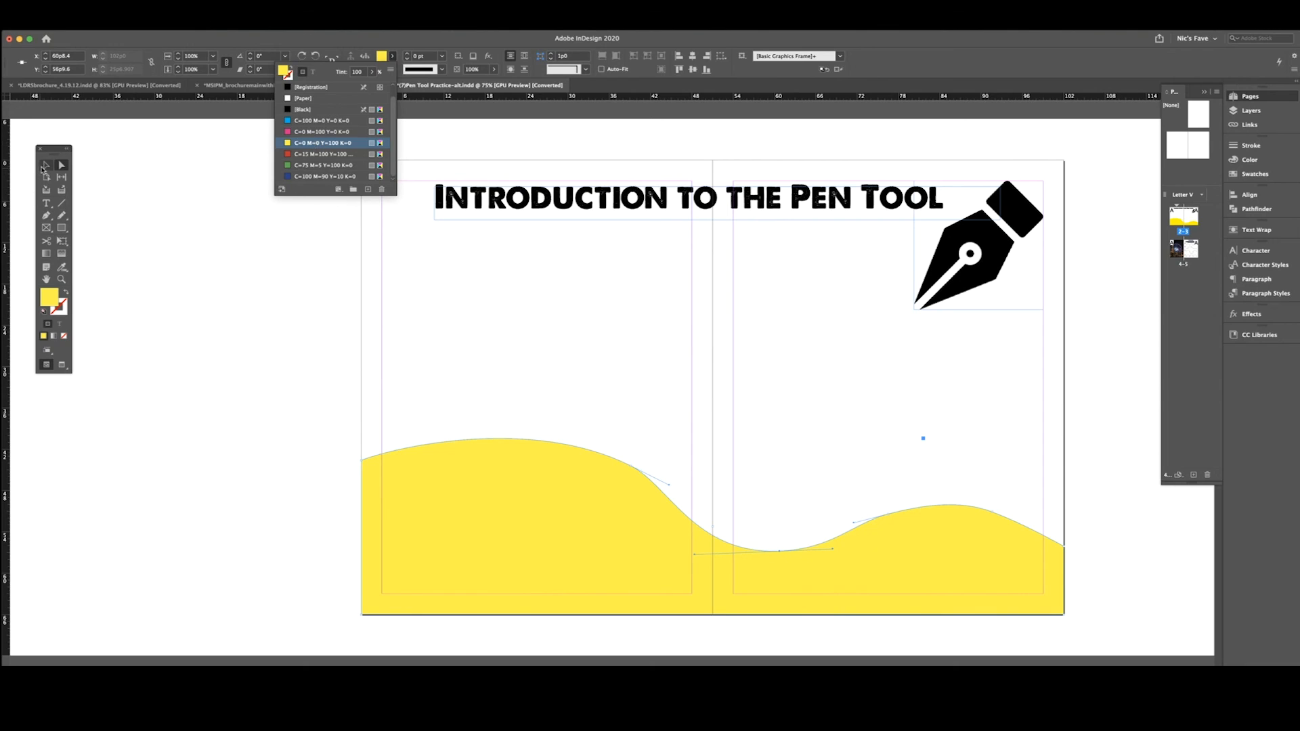
mouse_move(59, 167)
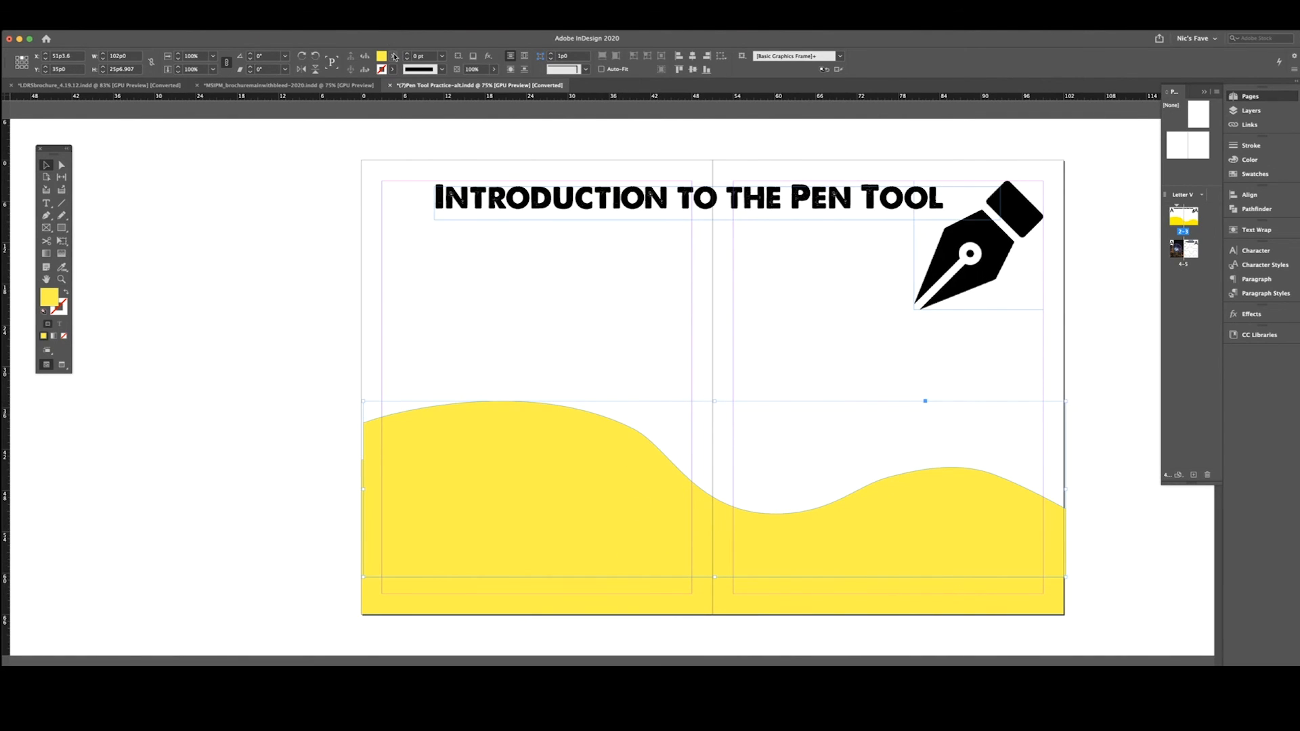
Lower the Tint slider so the copy becomes a pale yellow behind the original.
left_click(395, 57)
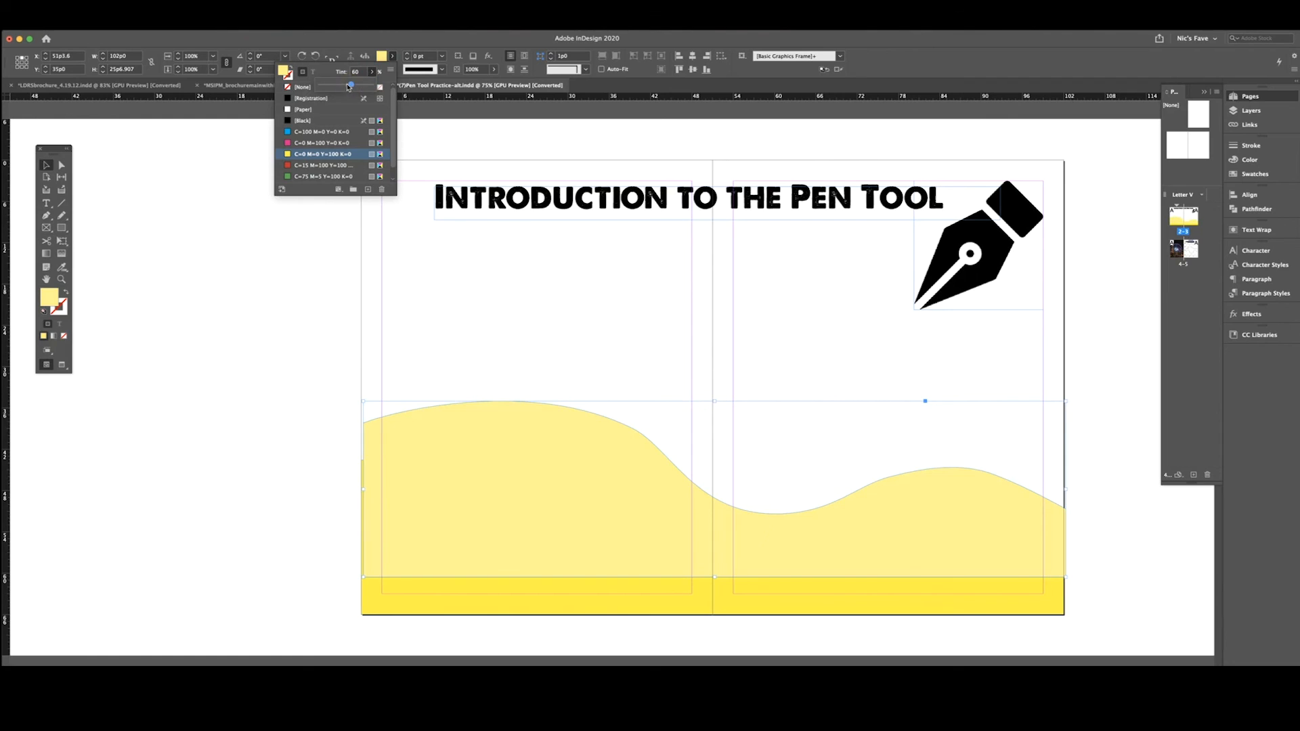
left_click_drag(348, 87, 330, 87)
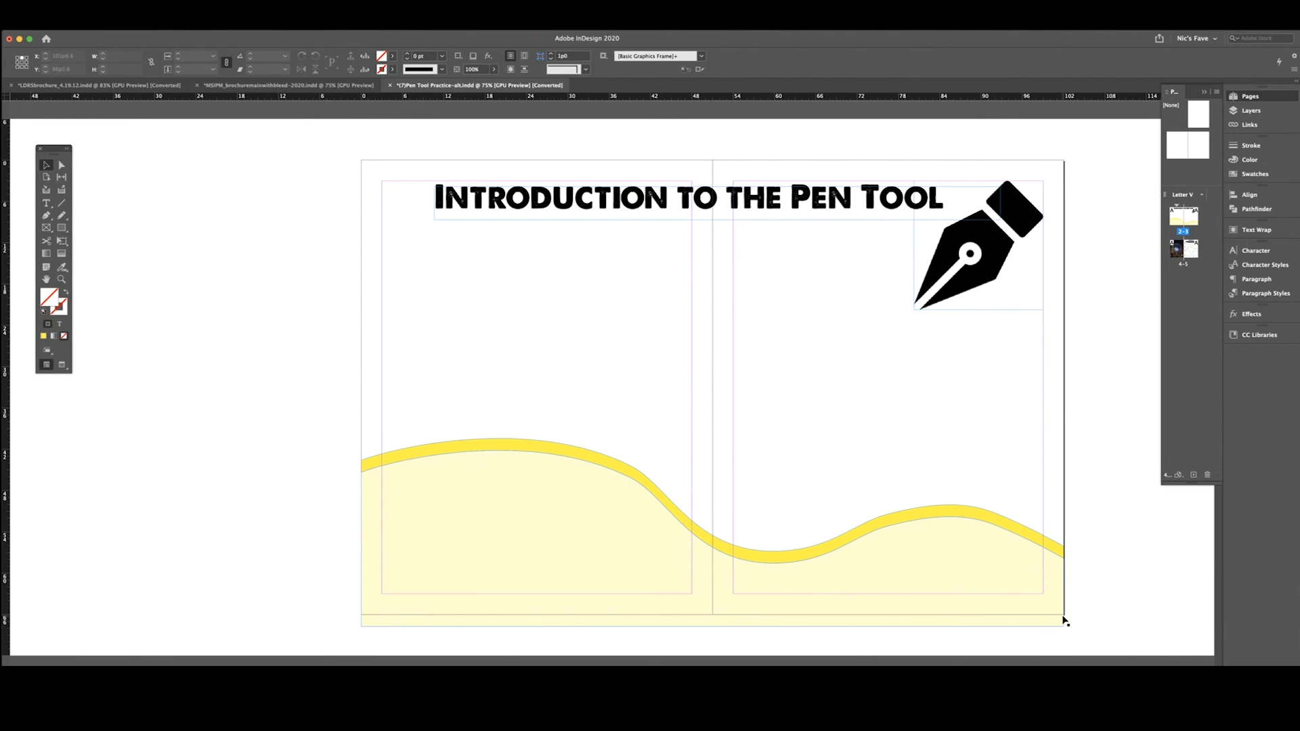
mouse_move(1083, 606)
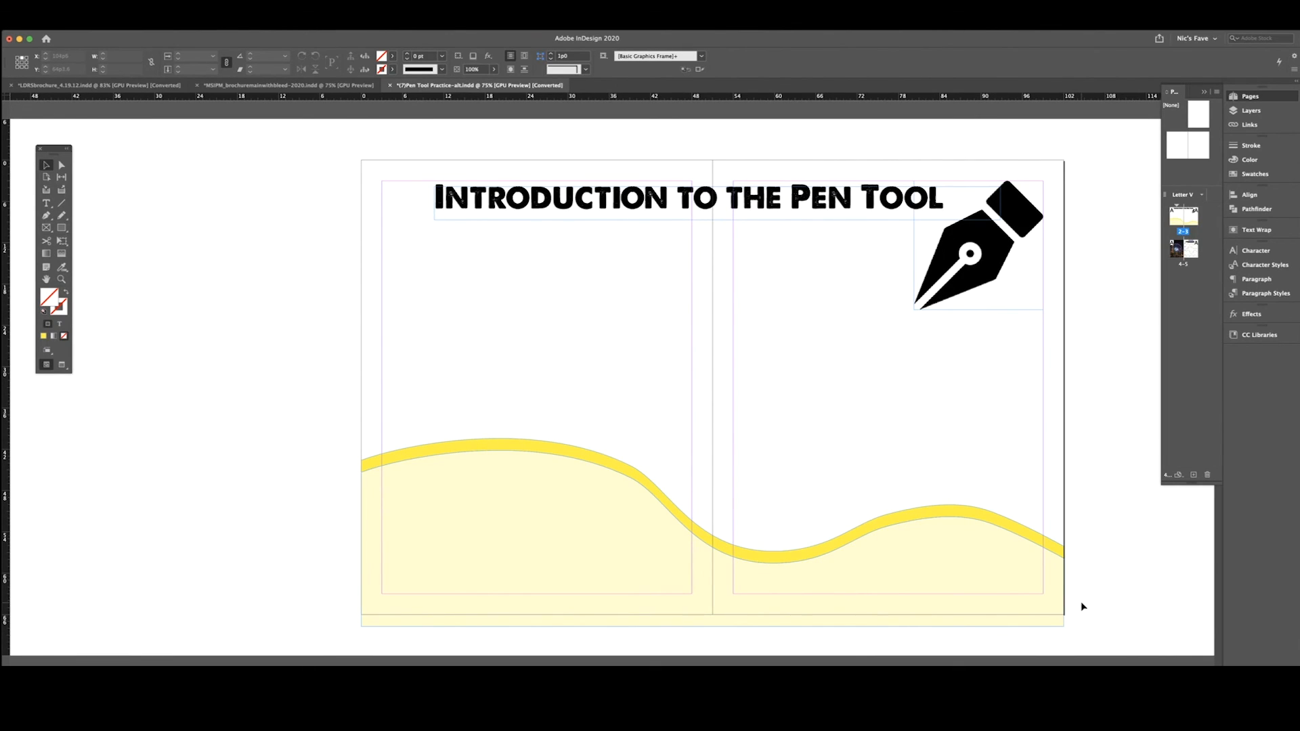